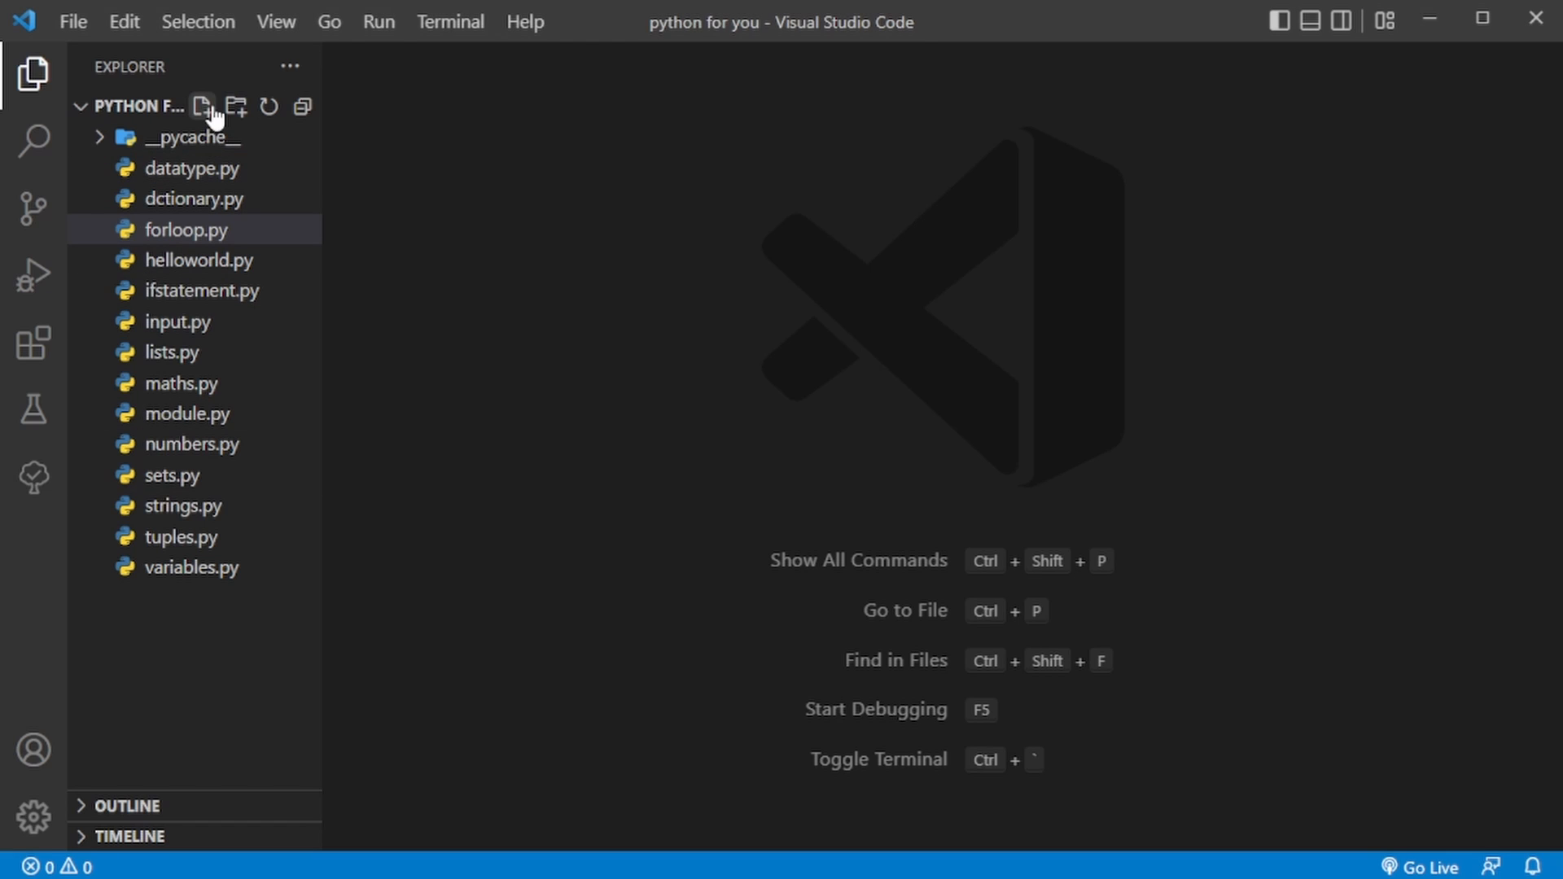
Step: Create a new empty file while.py in the python for you project
{"action": "left_click", "coordinate": [204, 107]}
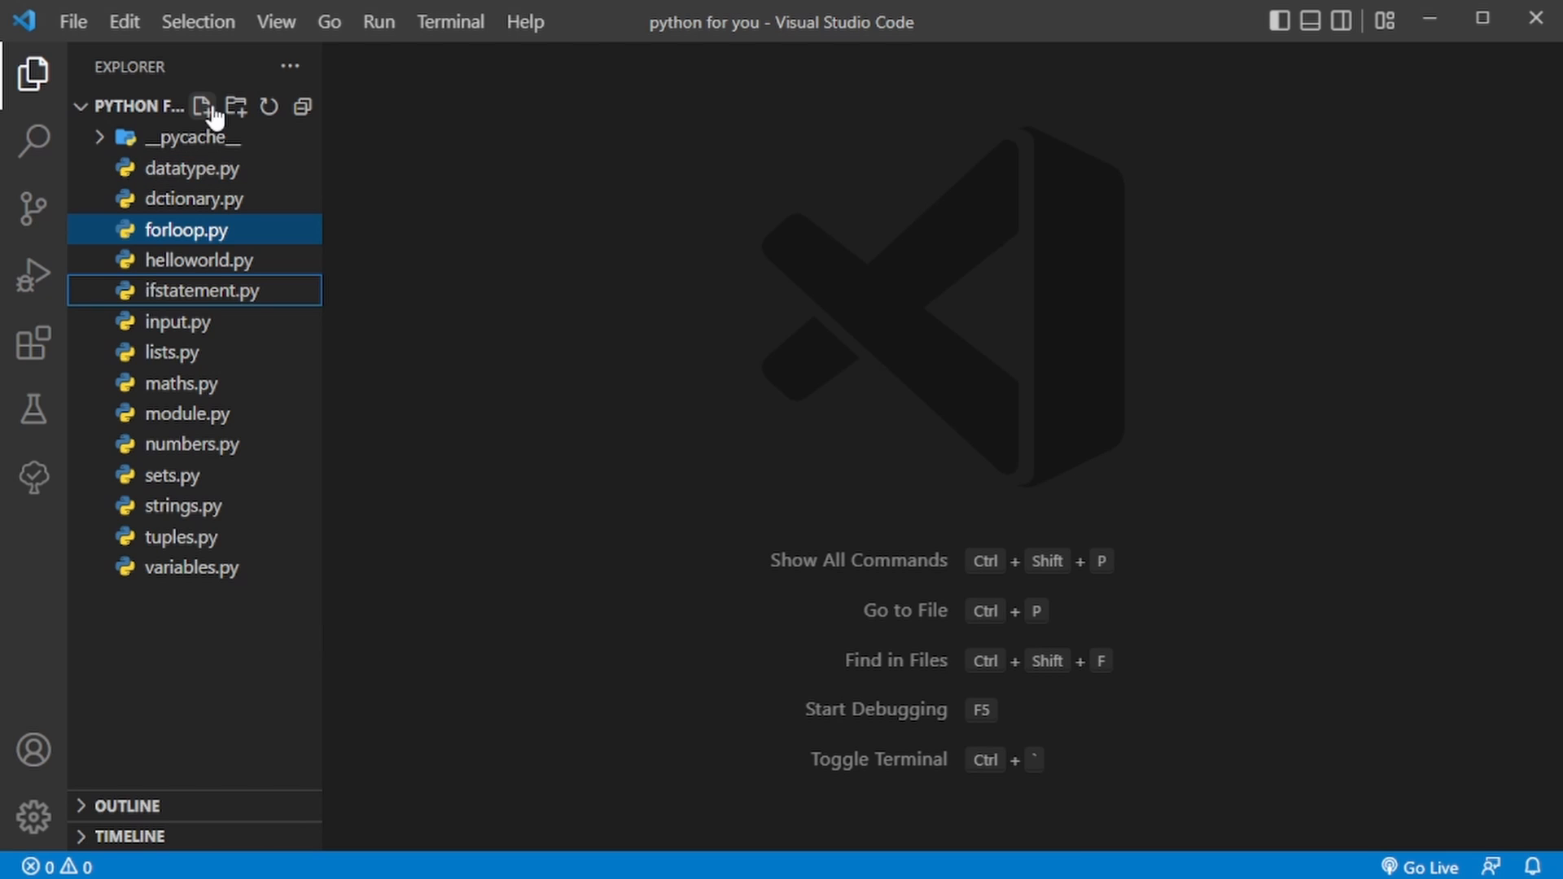
{"action": "left_click", "coordinate": [204, 108]}
{"action": "type", "text": "while.py"}
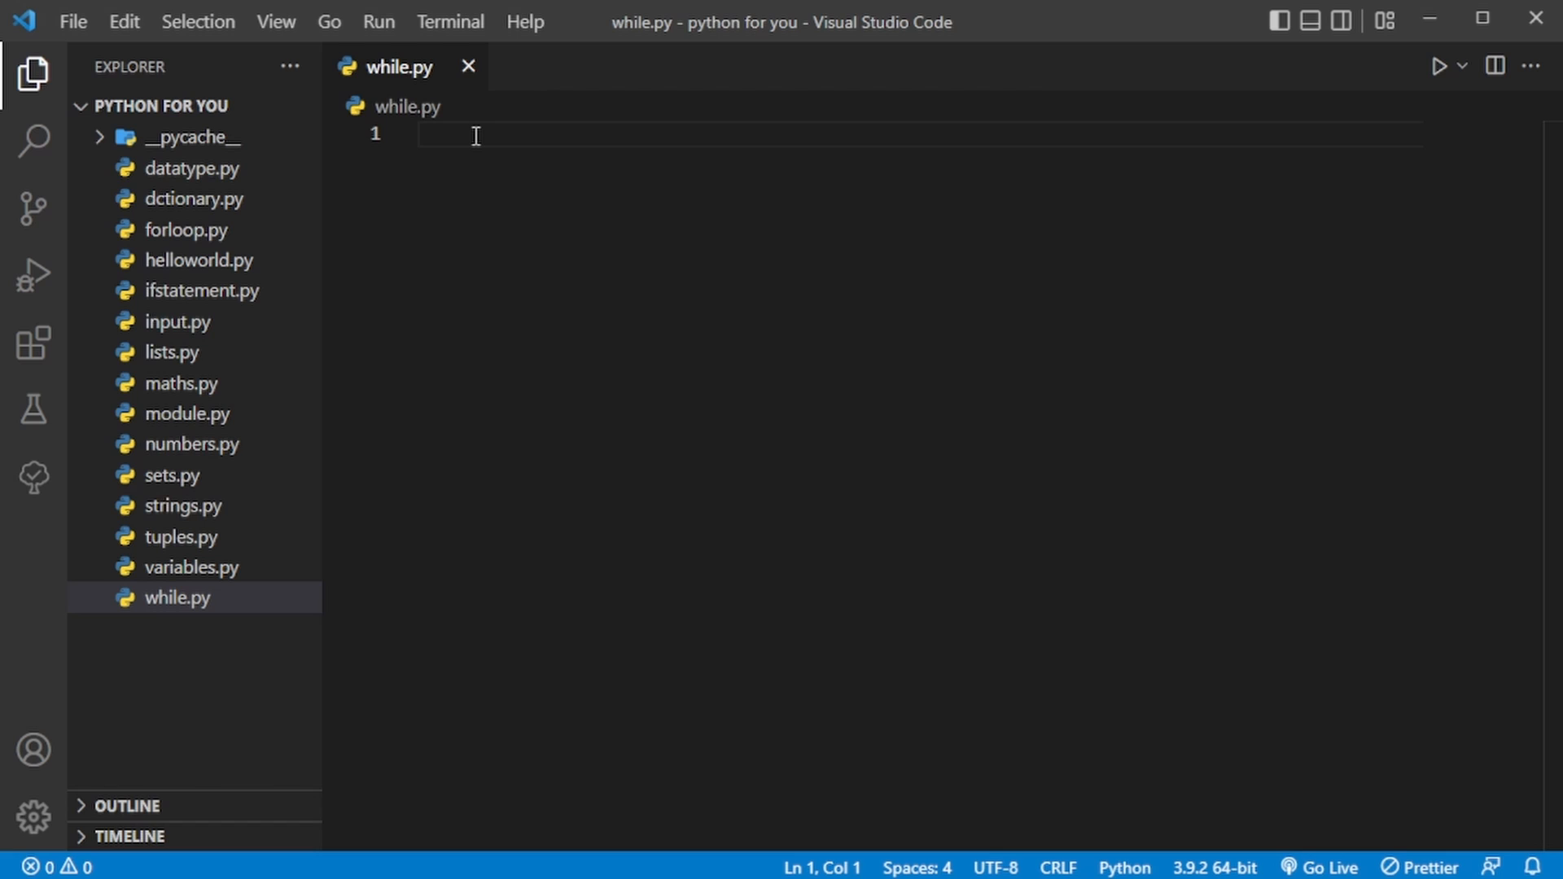
Step: Define number = 3, power = 5 and result = 1 at the top of while.py
{"action": "type", "text": "number = 3"}
{"action": "type", "text": "power = 5"}
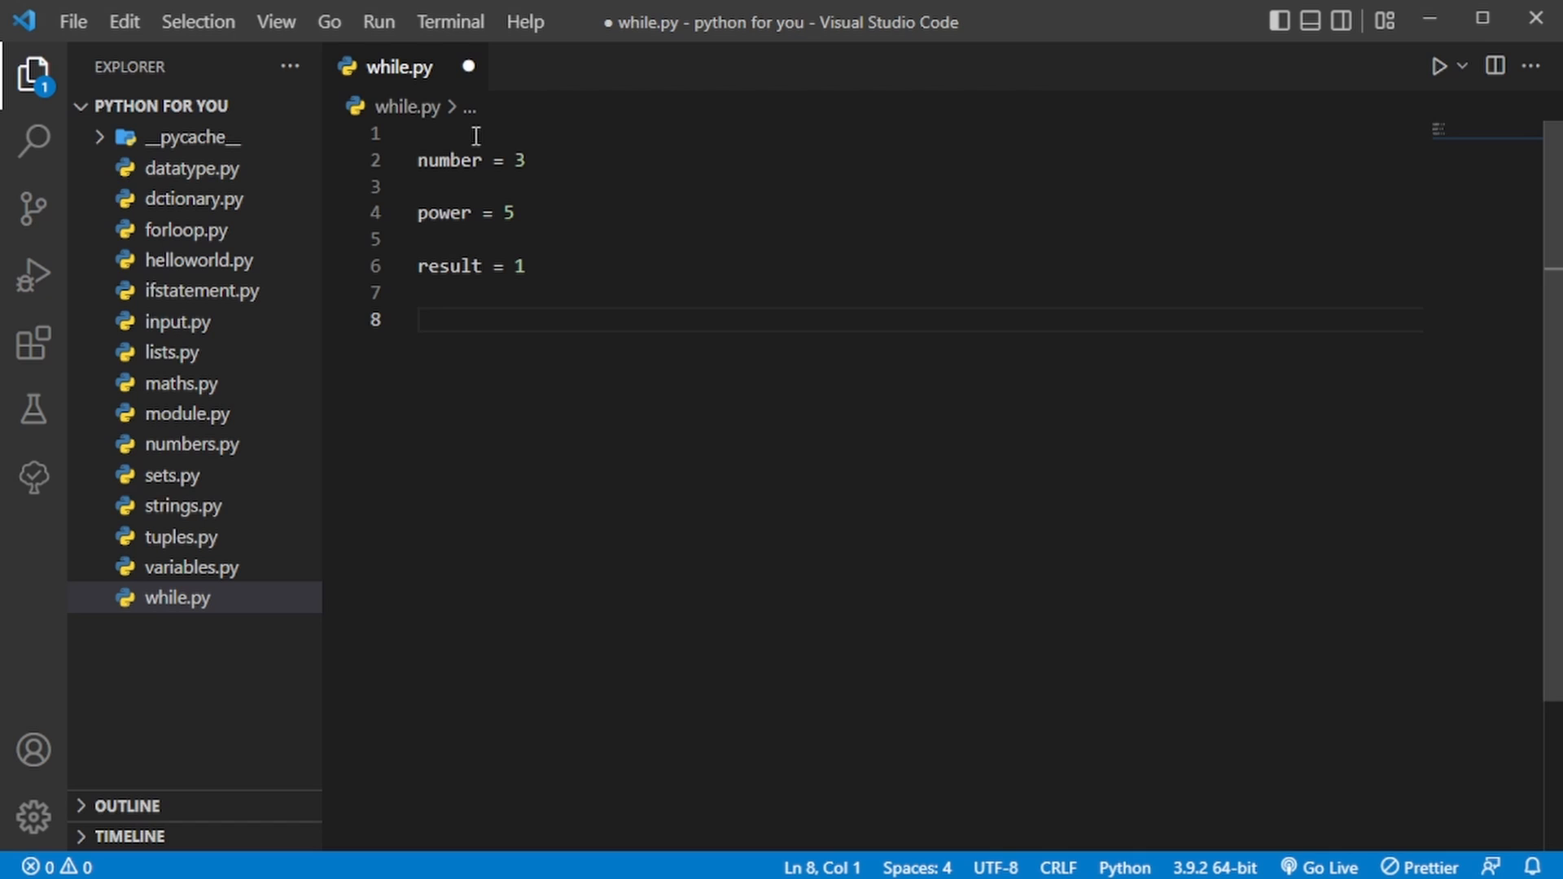
{"action": "mouse_move", "coordinate": [469, 265]}
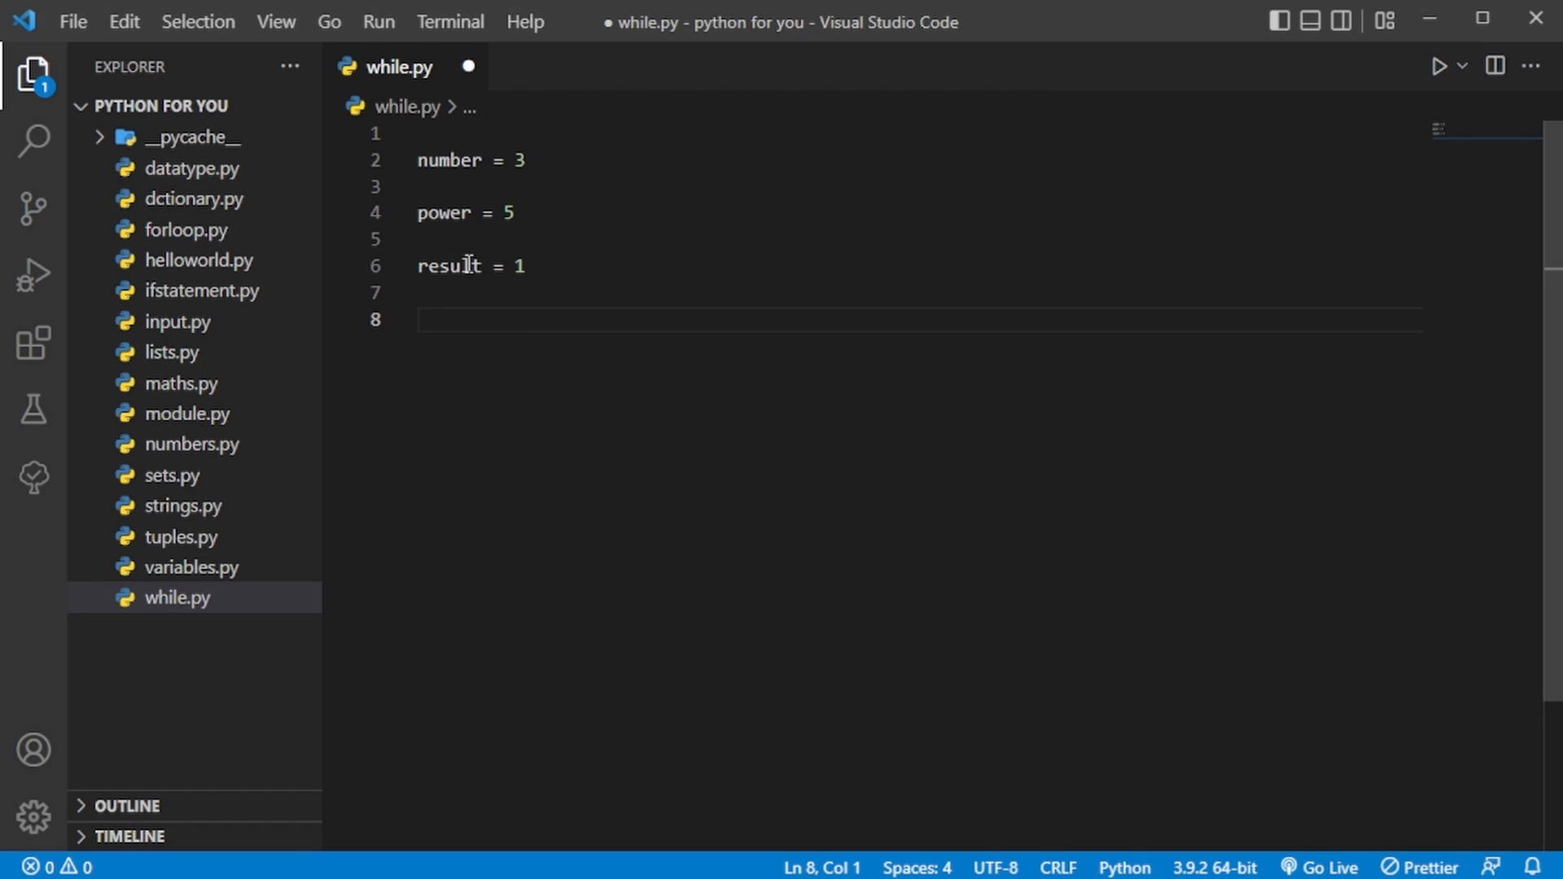
{"action": "mouse_move", "coordinate": [495, 239]}
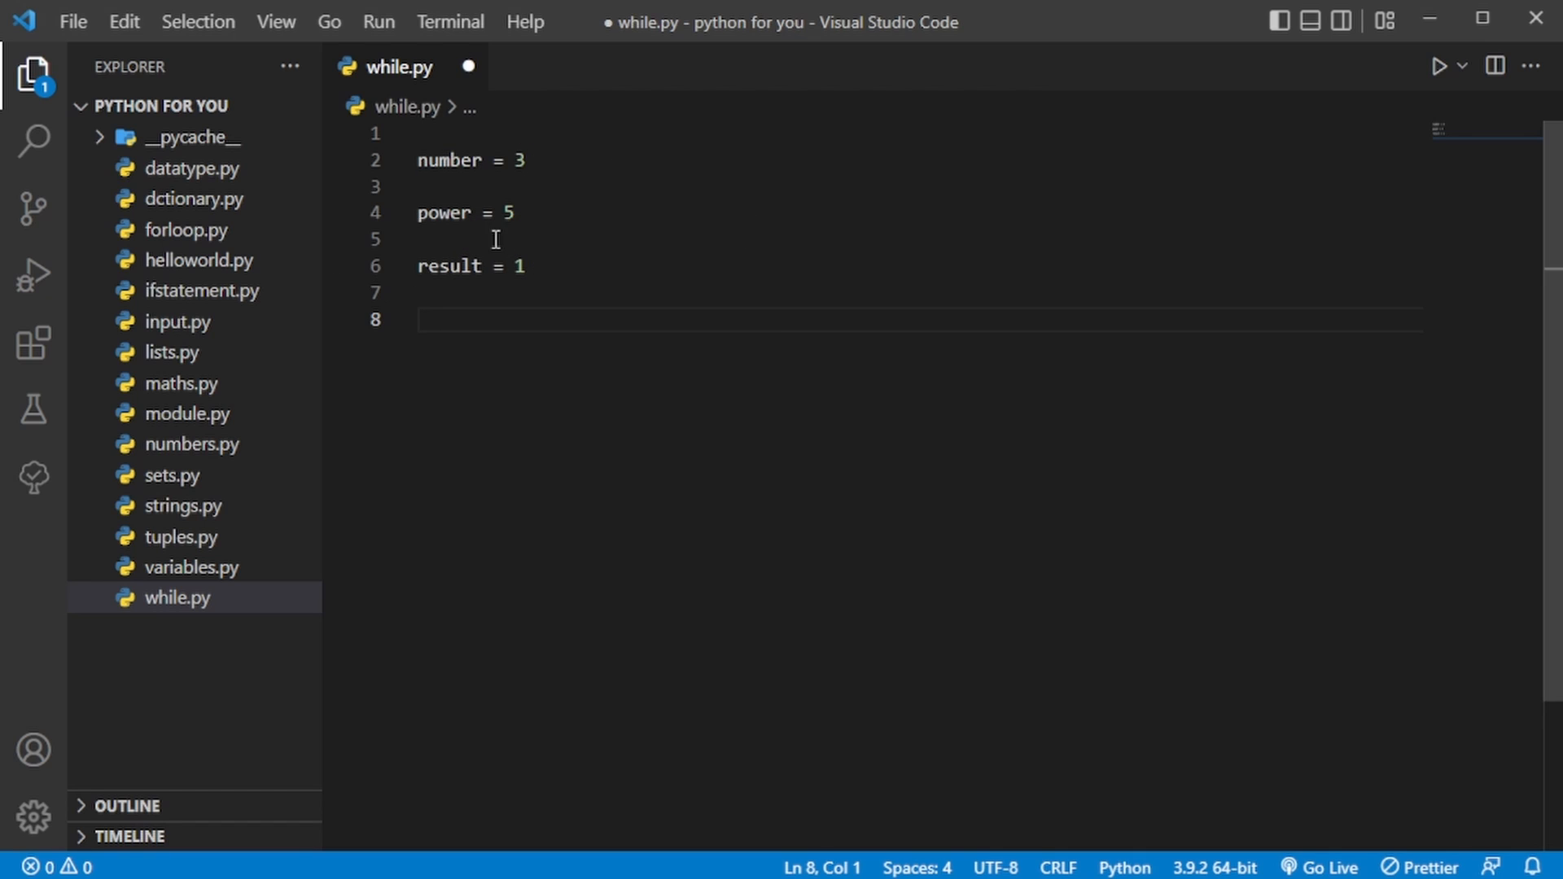
{"action": "mouse_move", "coordinate": [523, 168]}
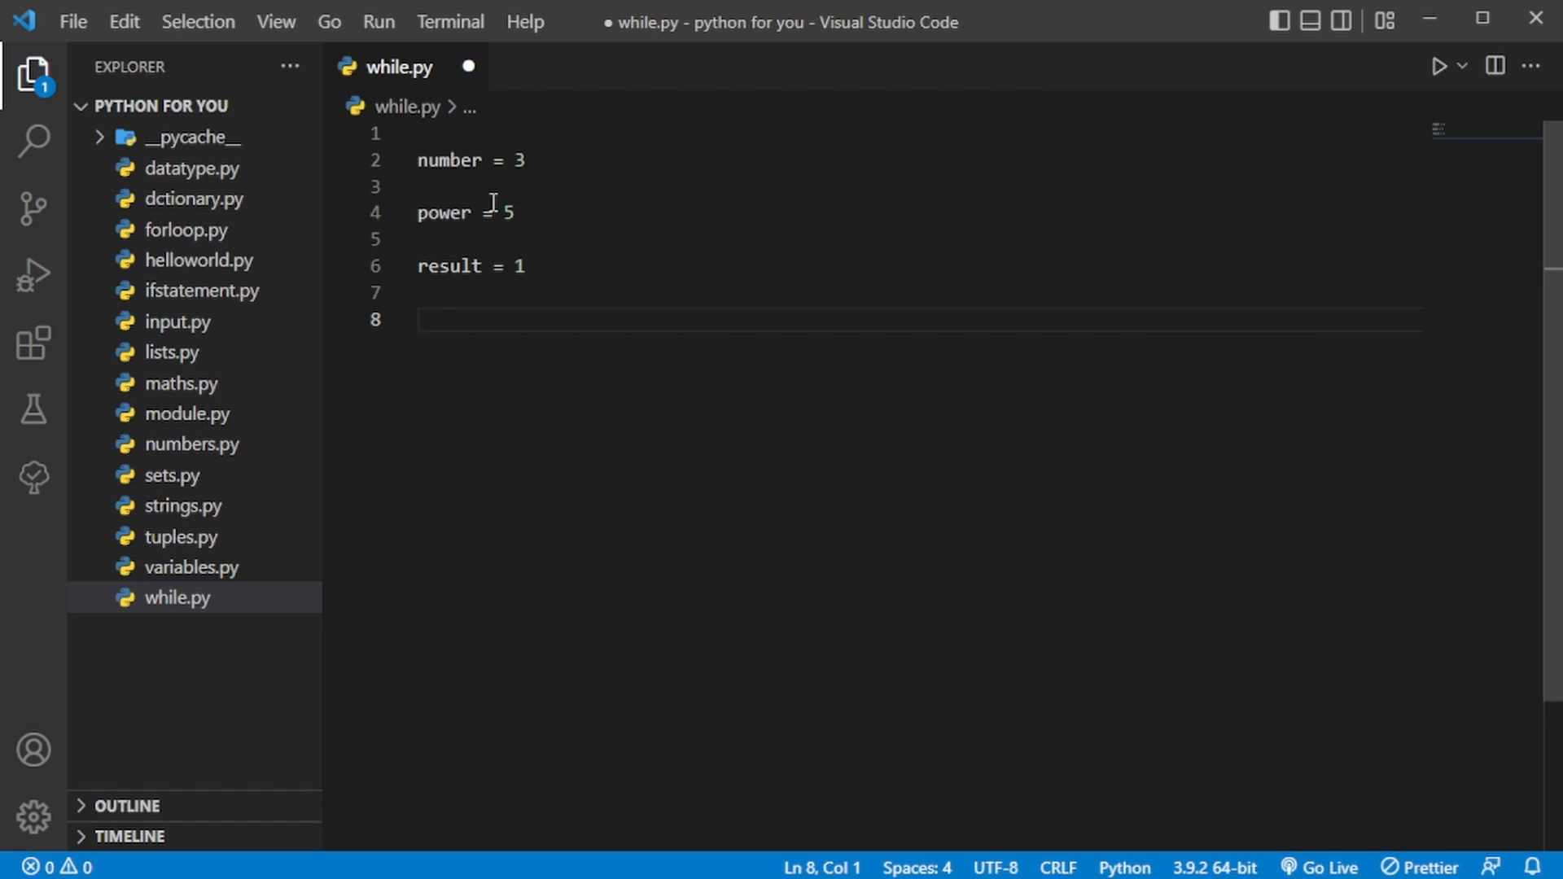
{"action": "mouse_move", "coordinate": [514, 330]}
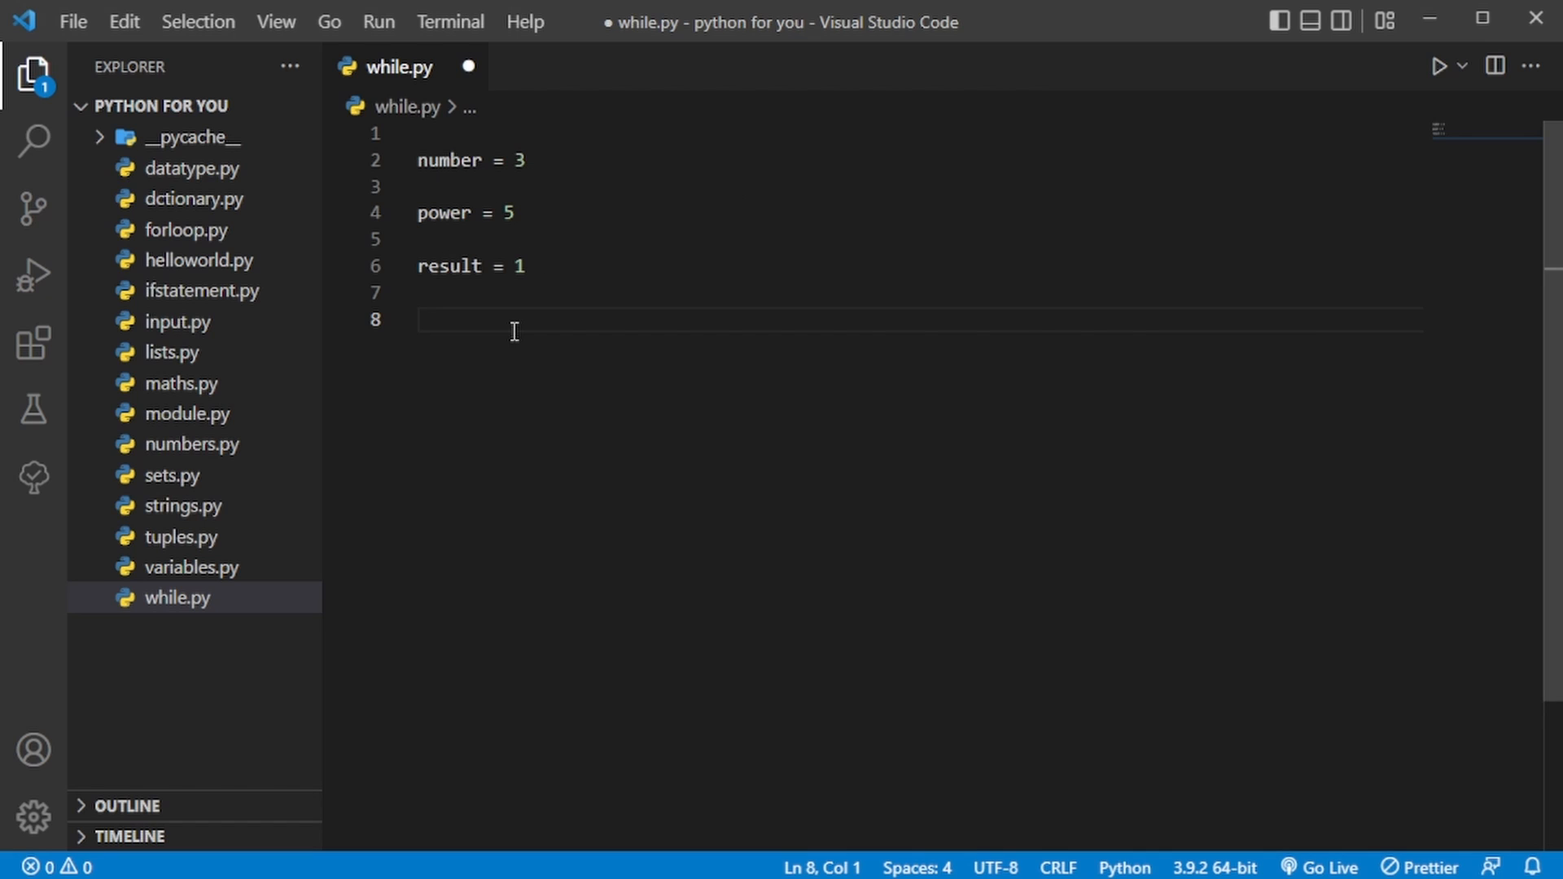
Step: Add a while power > 0 loop doing result *= number and power -= 1, then print(result)
{"action": "type", "text": "while"}
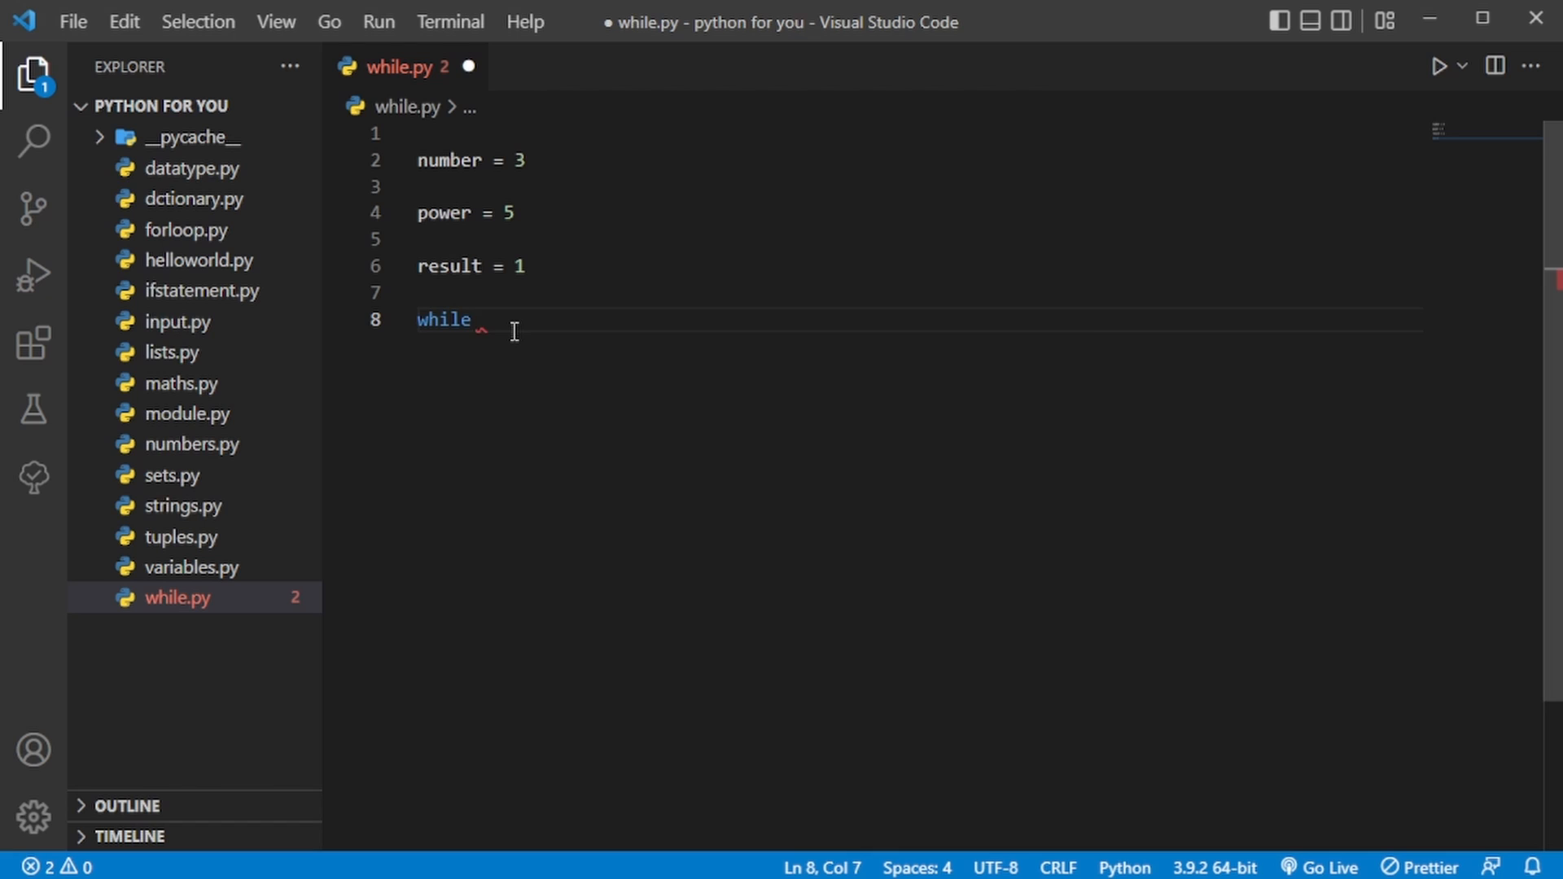
{"action": "type", "text": "power > 0:"}
{"action": "type", "text": "result *= numbe"}
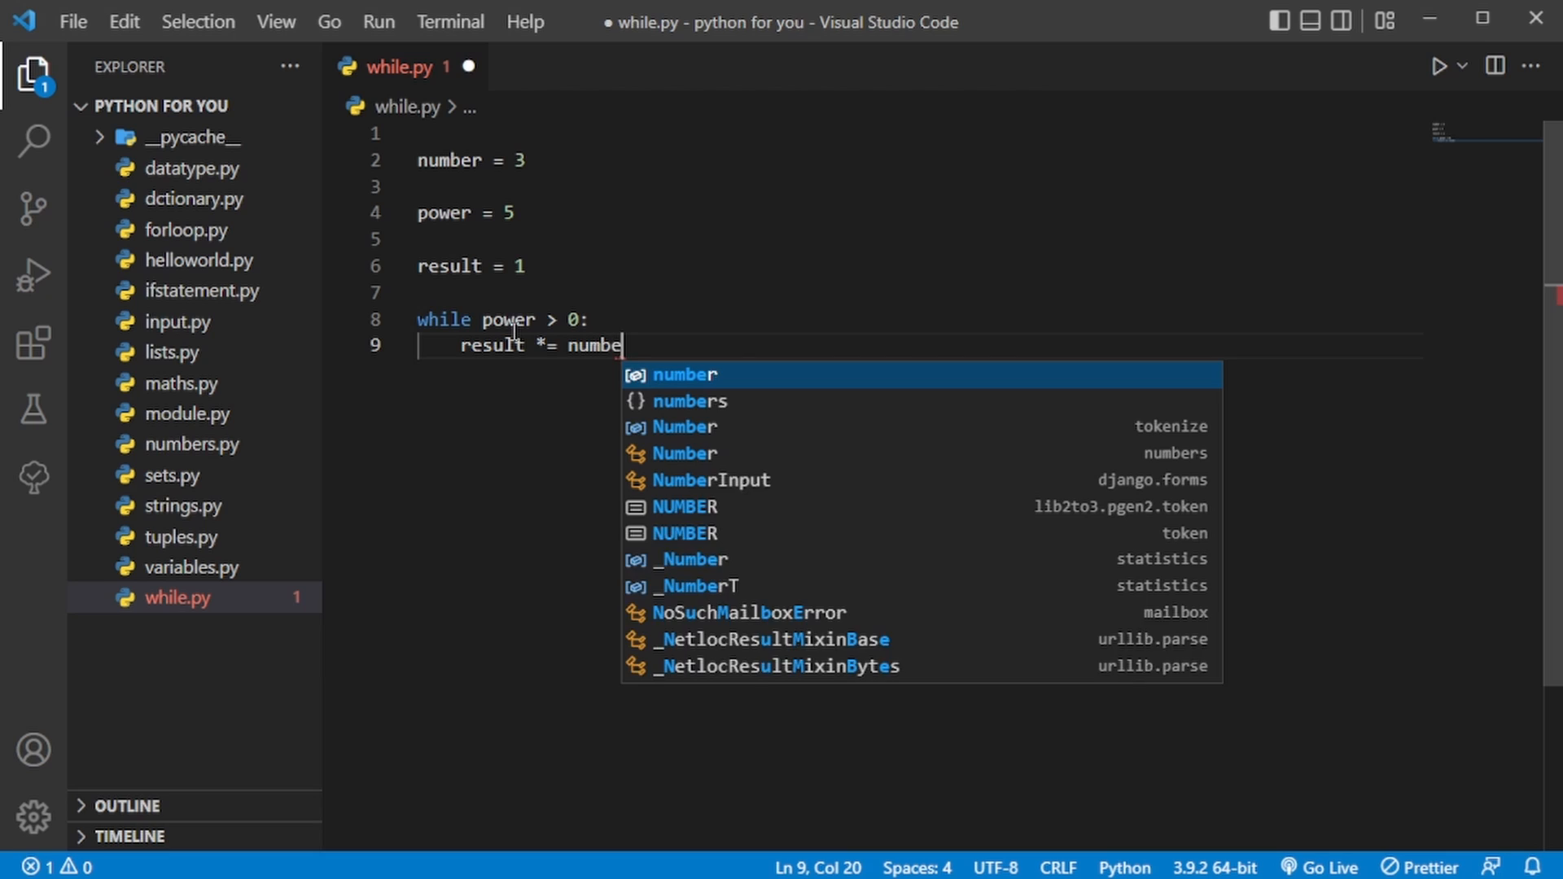
{"action": "type", "text": "rpower -= 1"}
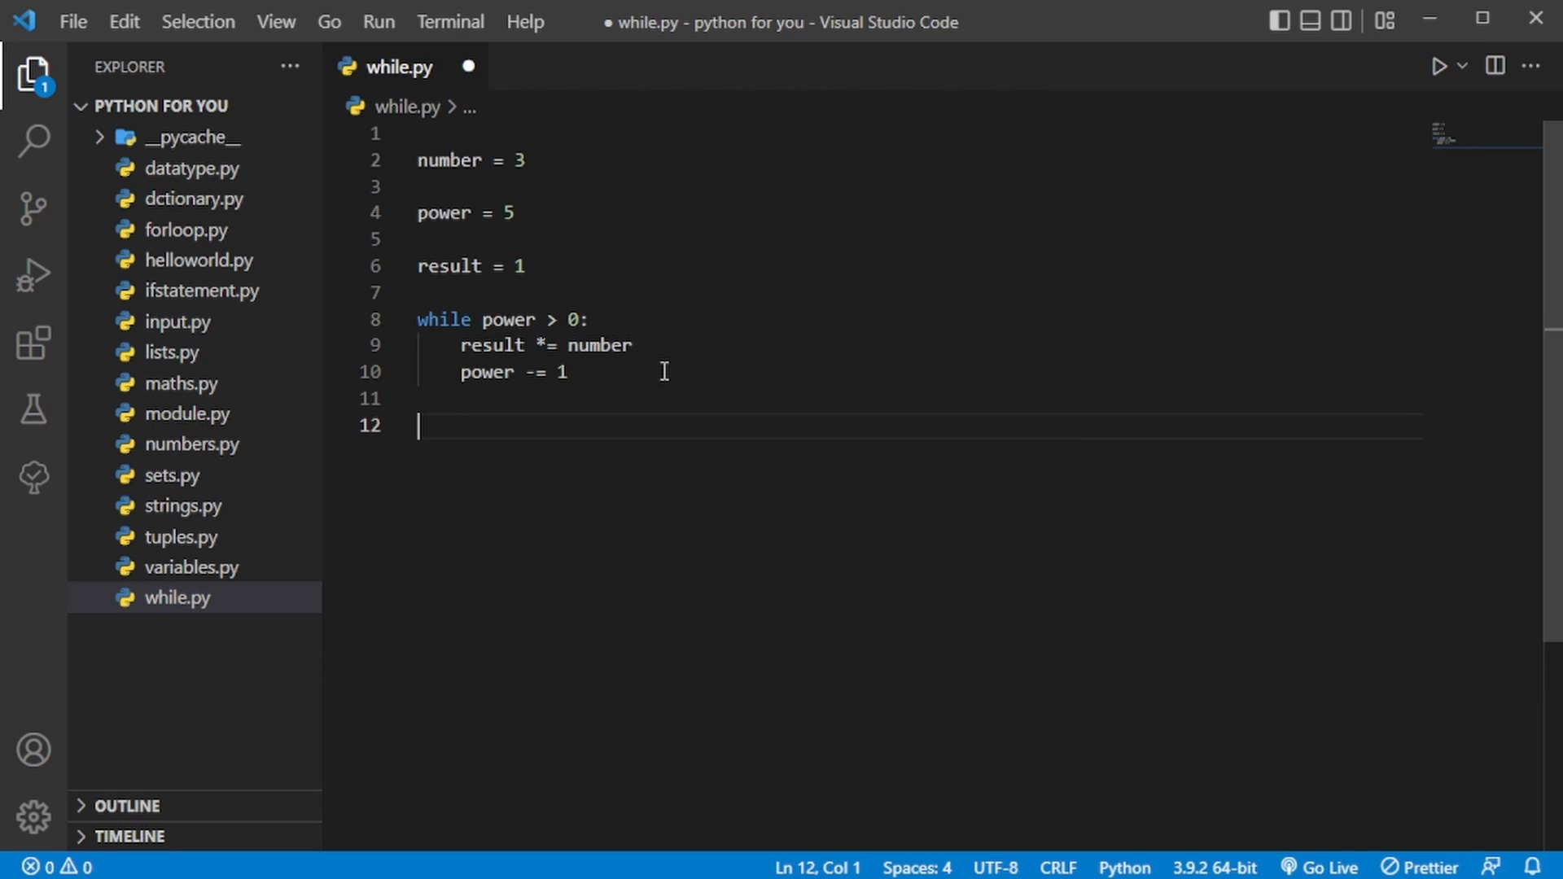
{"action": "type", "text": "print(result"}
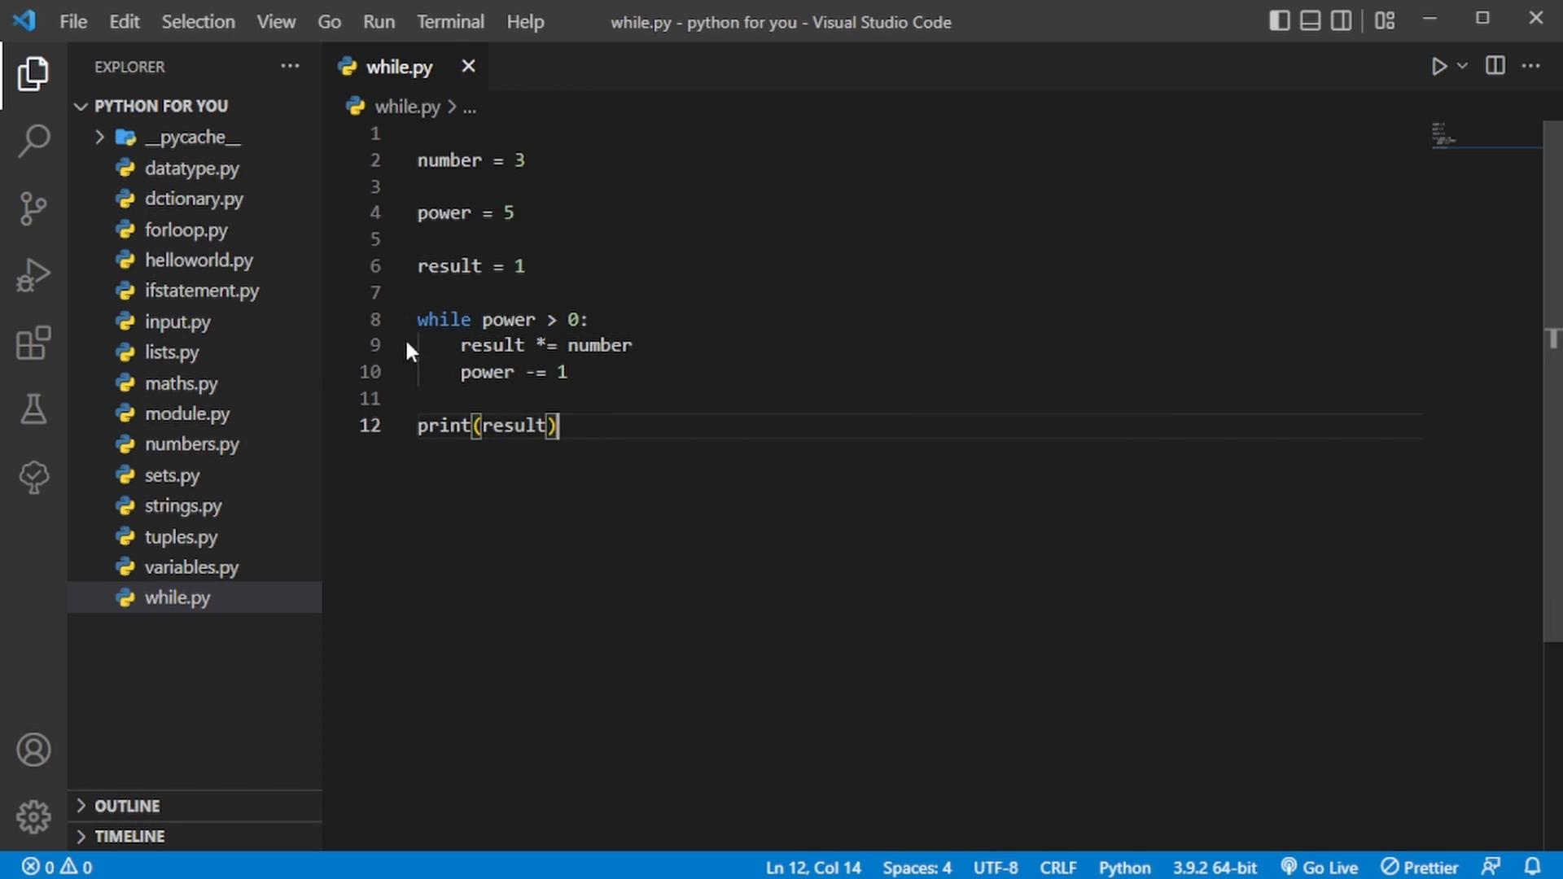
{"action": "mouse_move", "coordinate": [547, 322]}
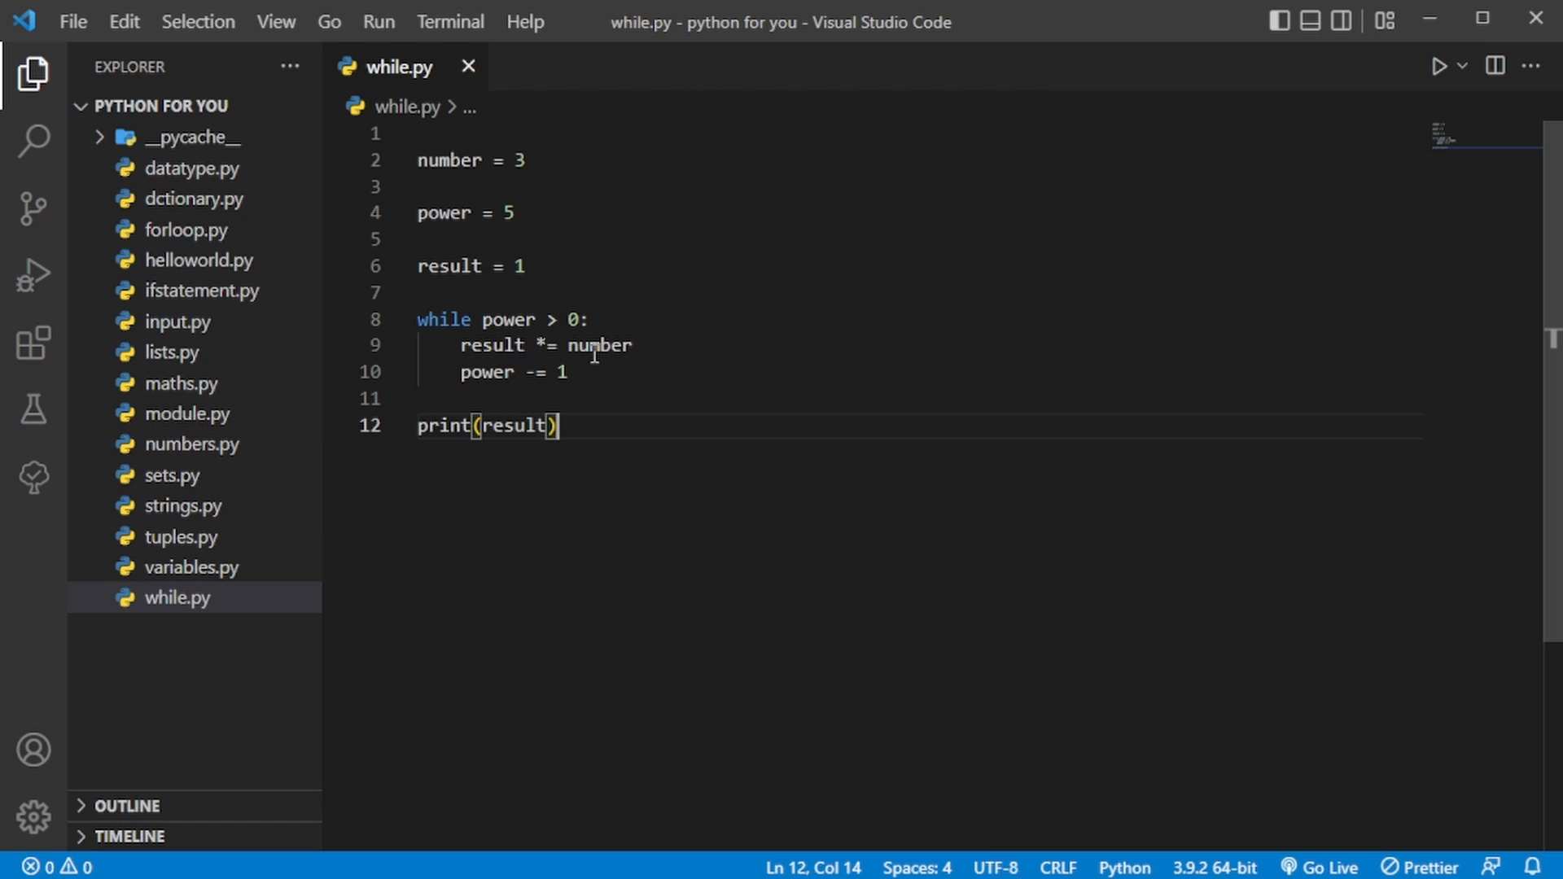
{"action": "mouse_move", "coordinate": [508, 282]}
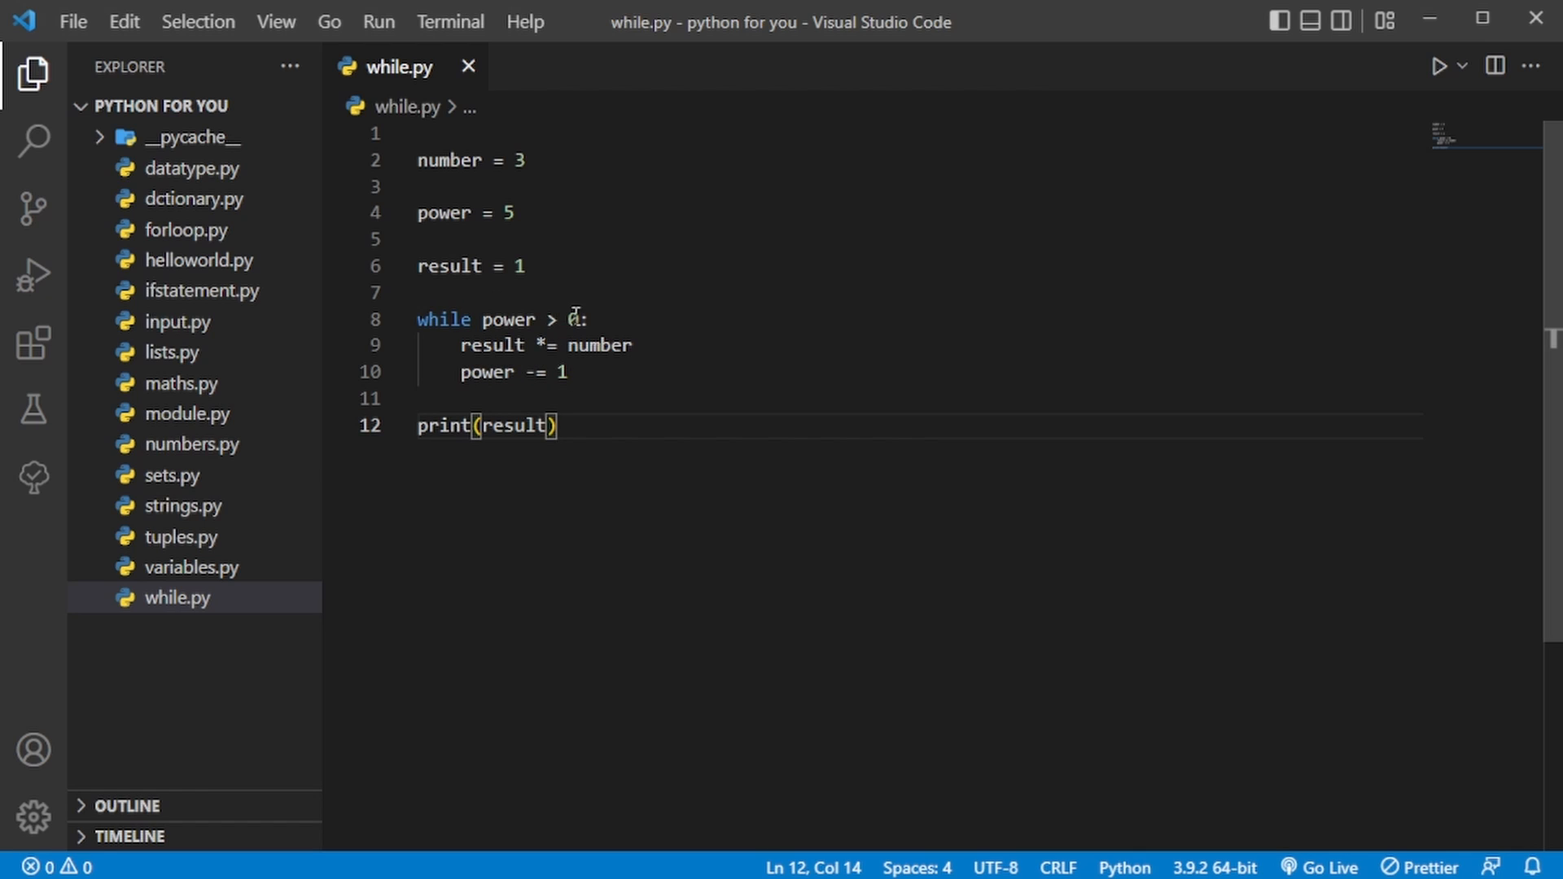
{"action": "mouse_move", "coordinate": [490, 345]}
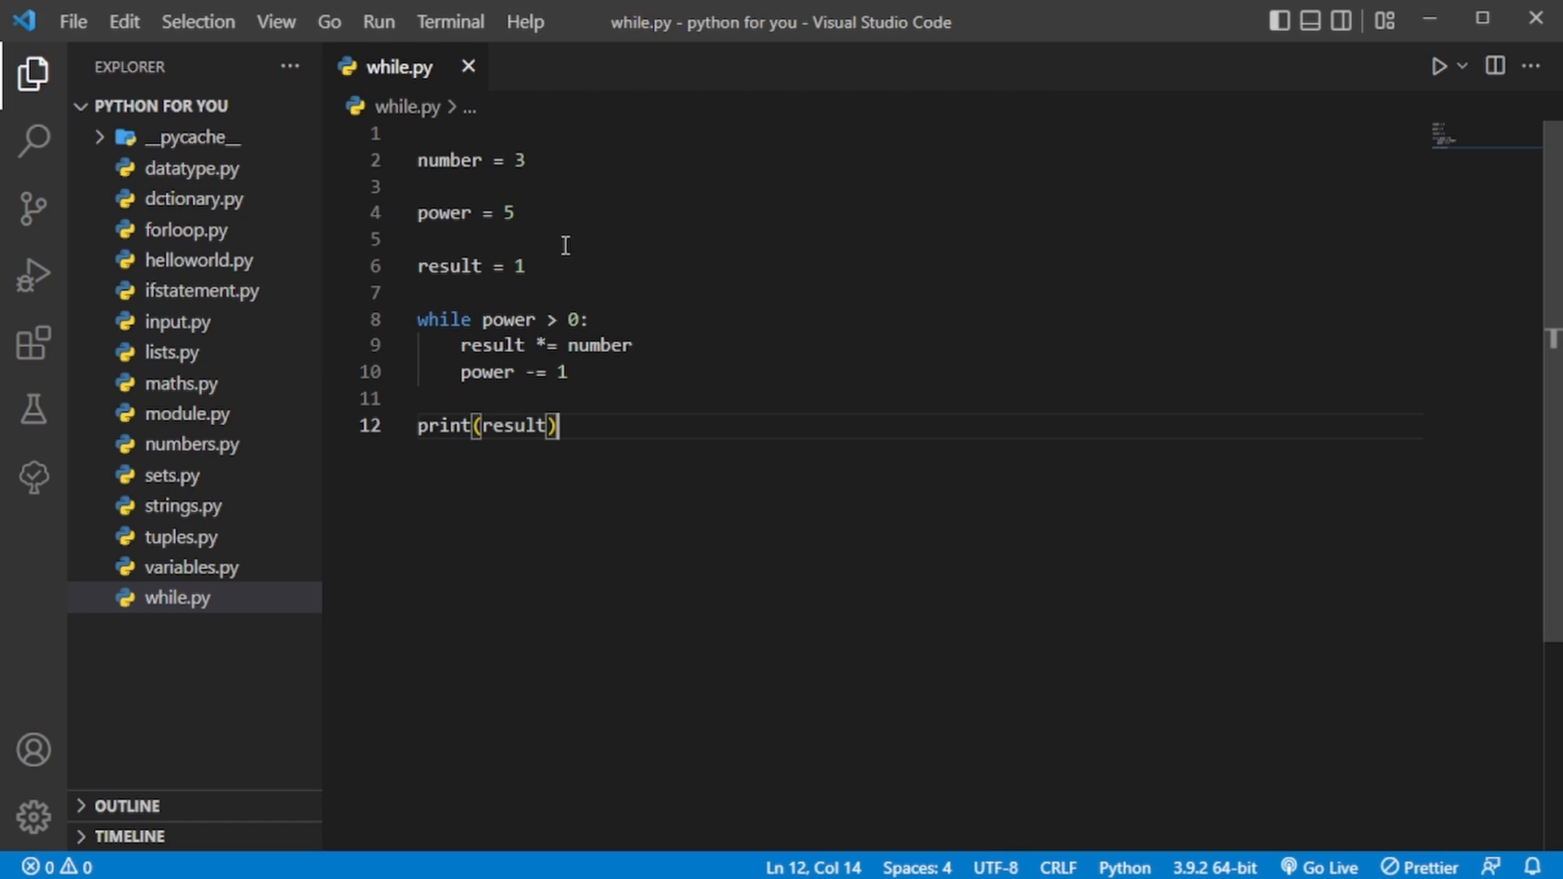
{"action": "mouse_move", "coordinate": [498, 381]}
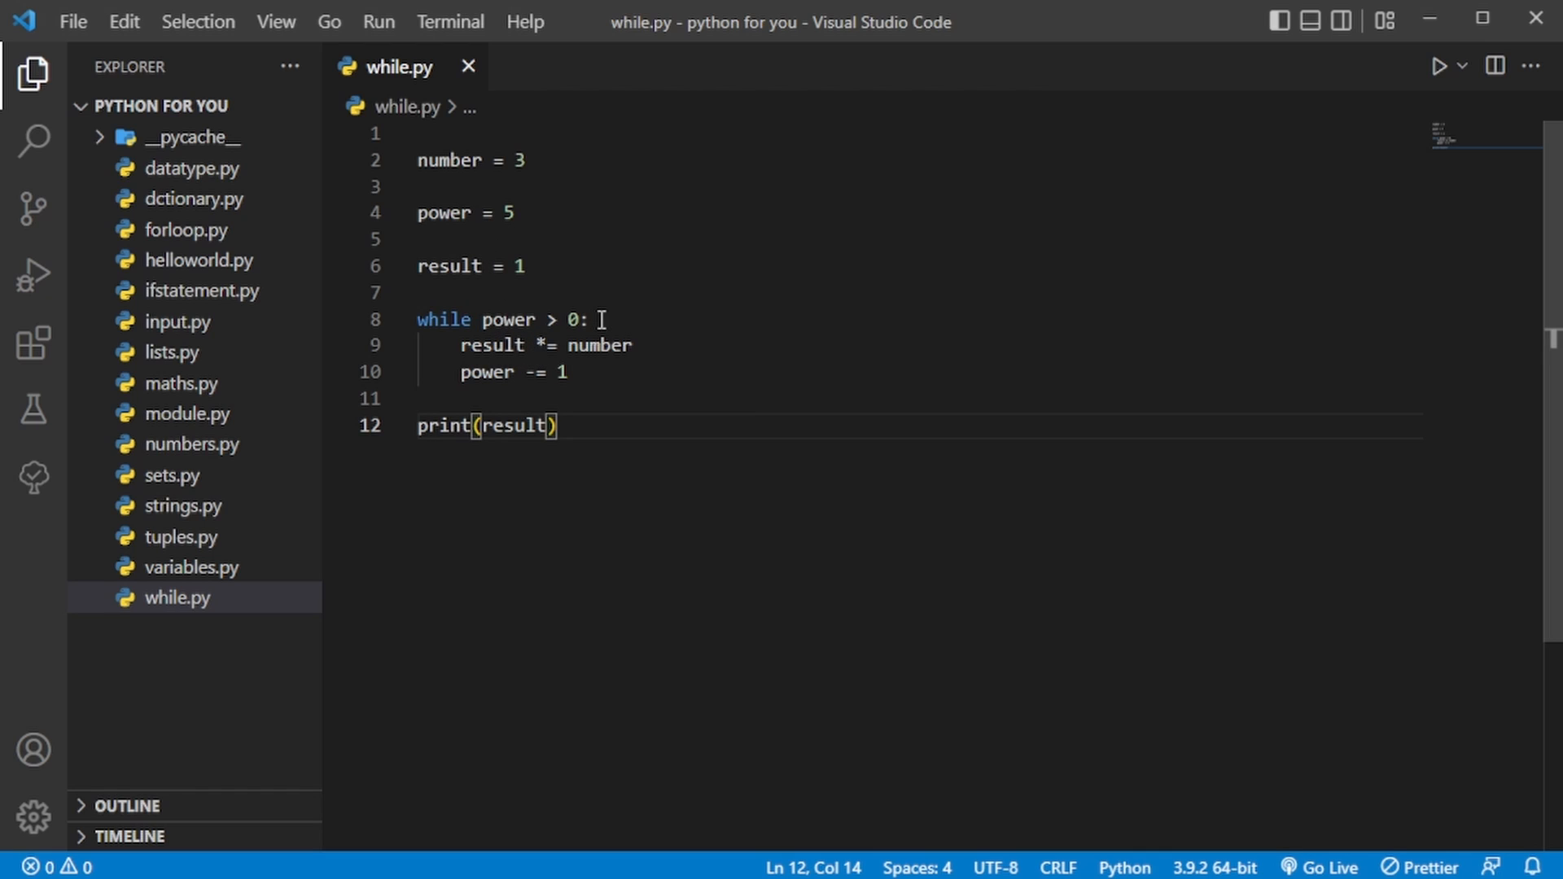
{"action": "mouse_move", "coordinate": [606, 397]}
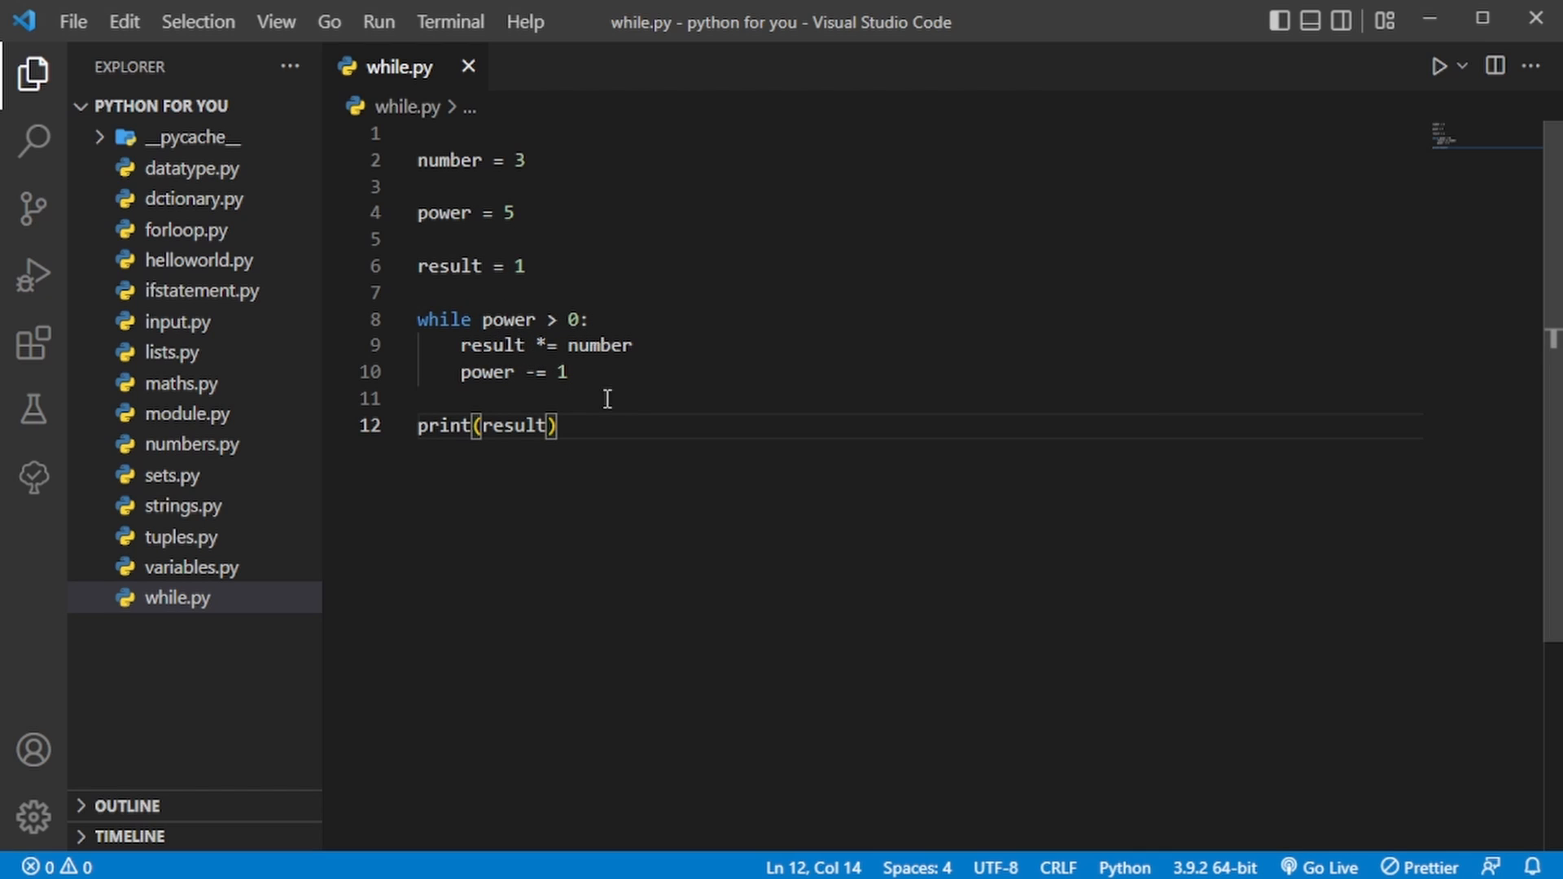
{"action": "mouse_move", "coordinate": [509, 238]}
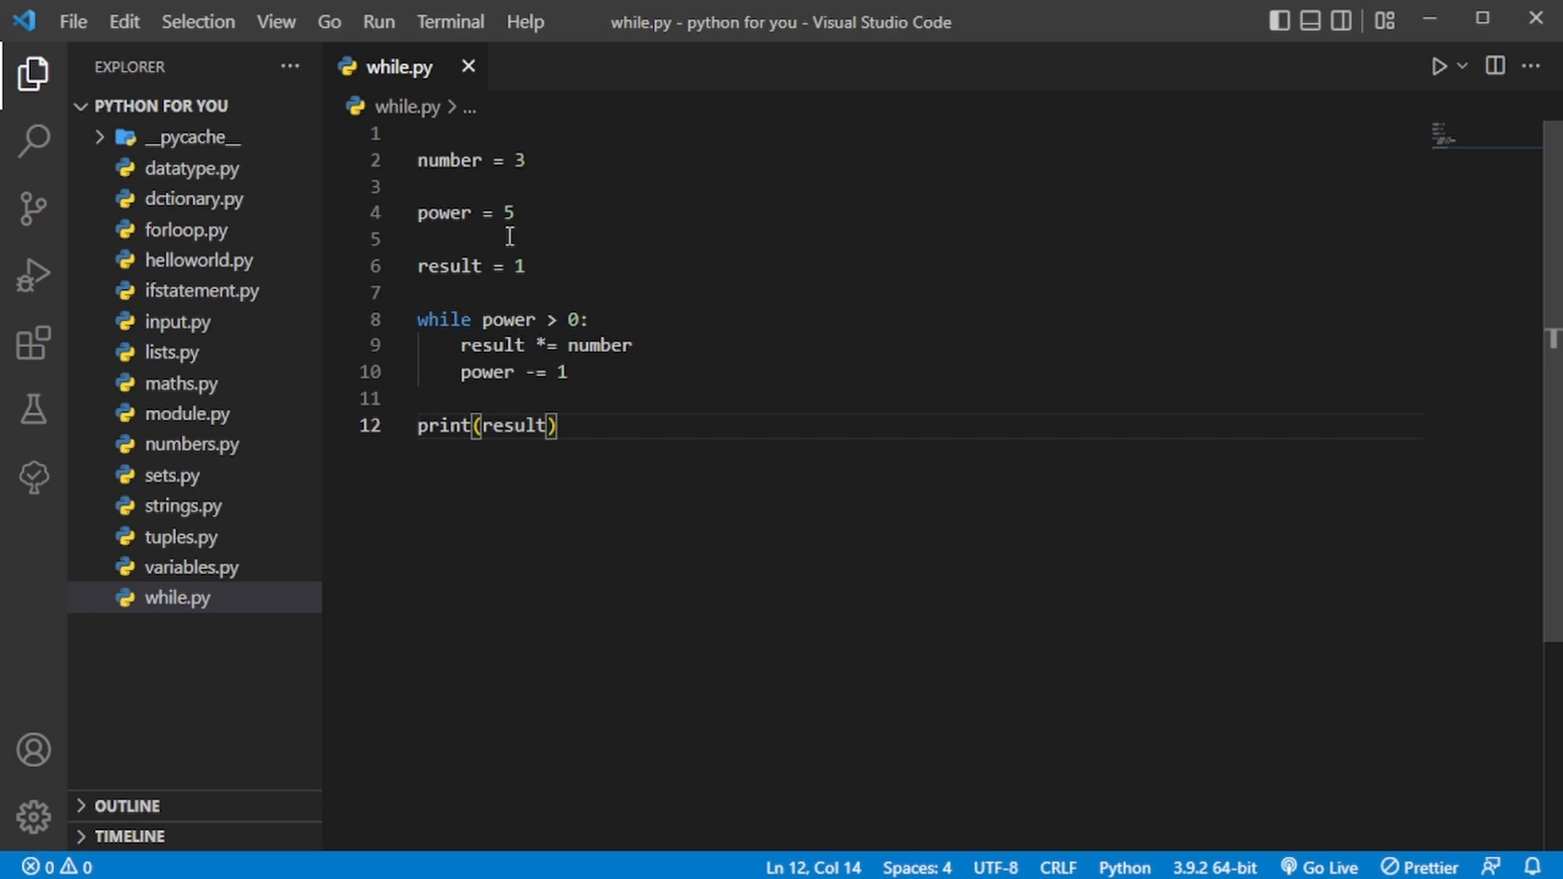
{"action": "mouse_move", "coordinate": [477, 240]}
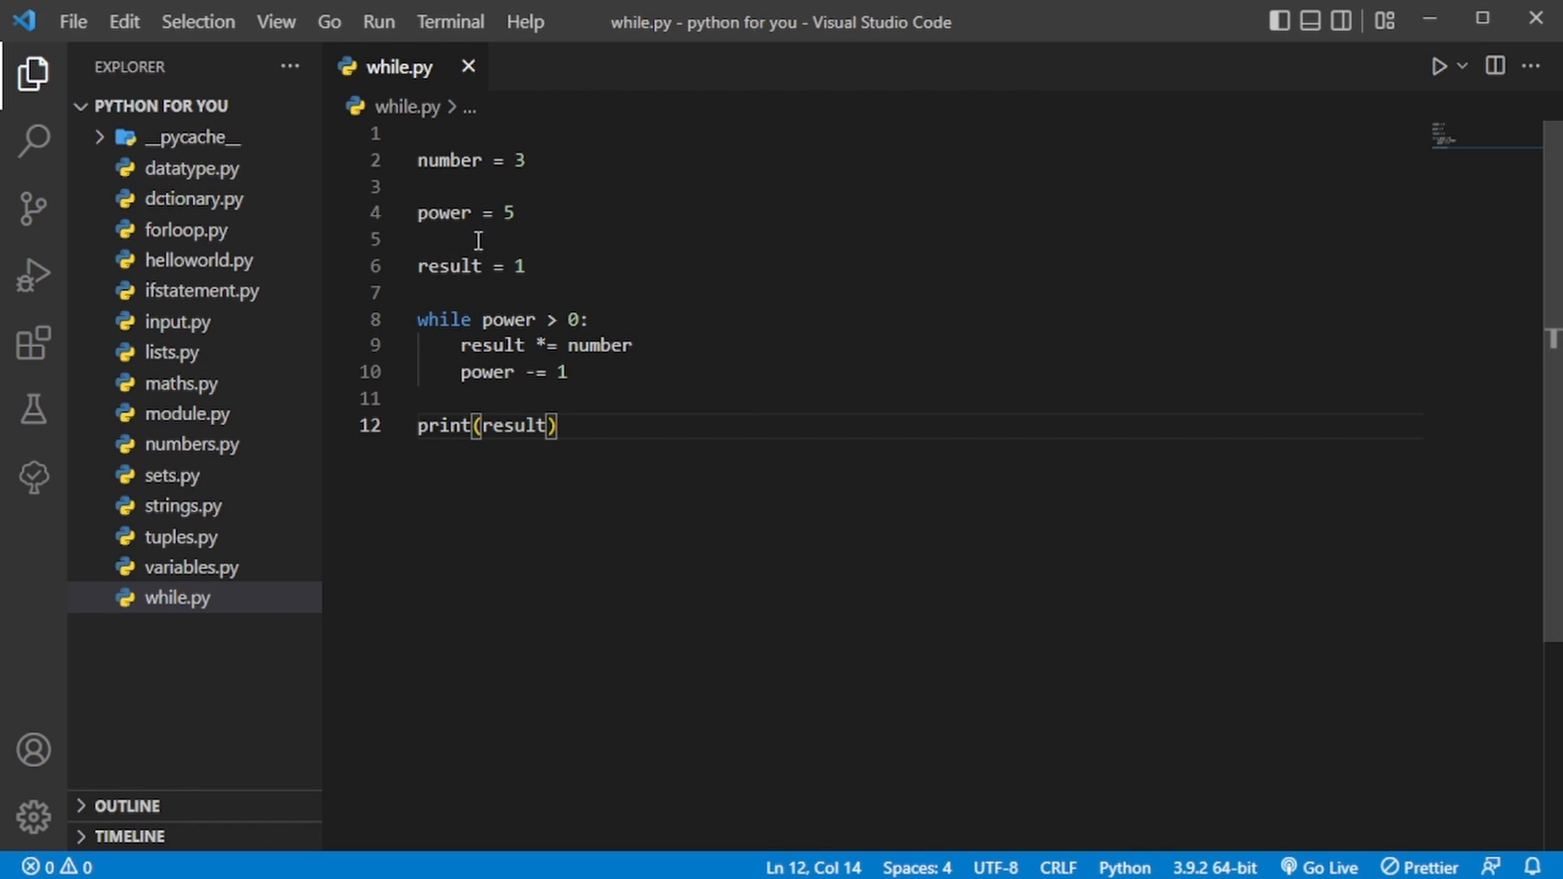
{"action": "mouse_move", "coordinate": [573, 207]}
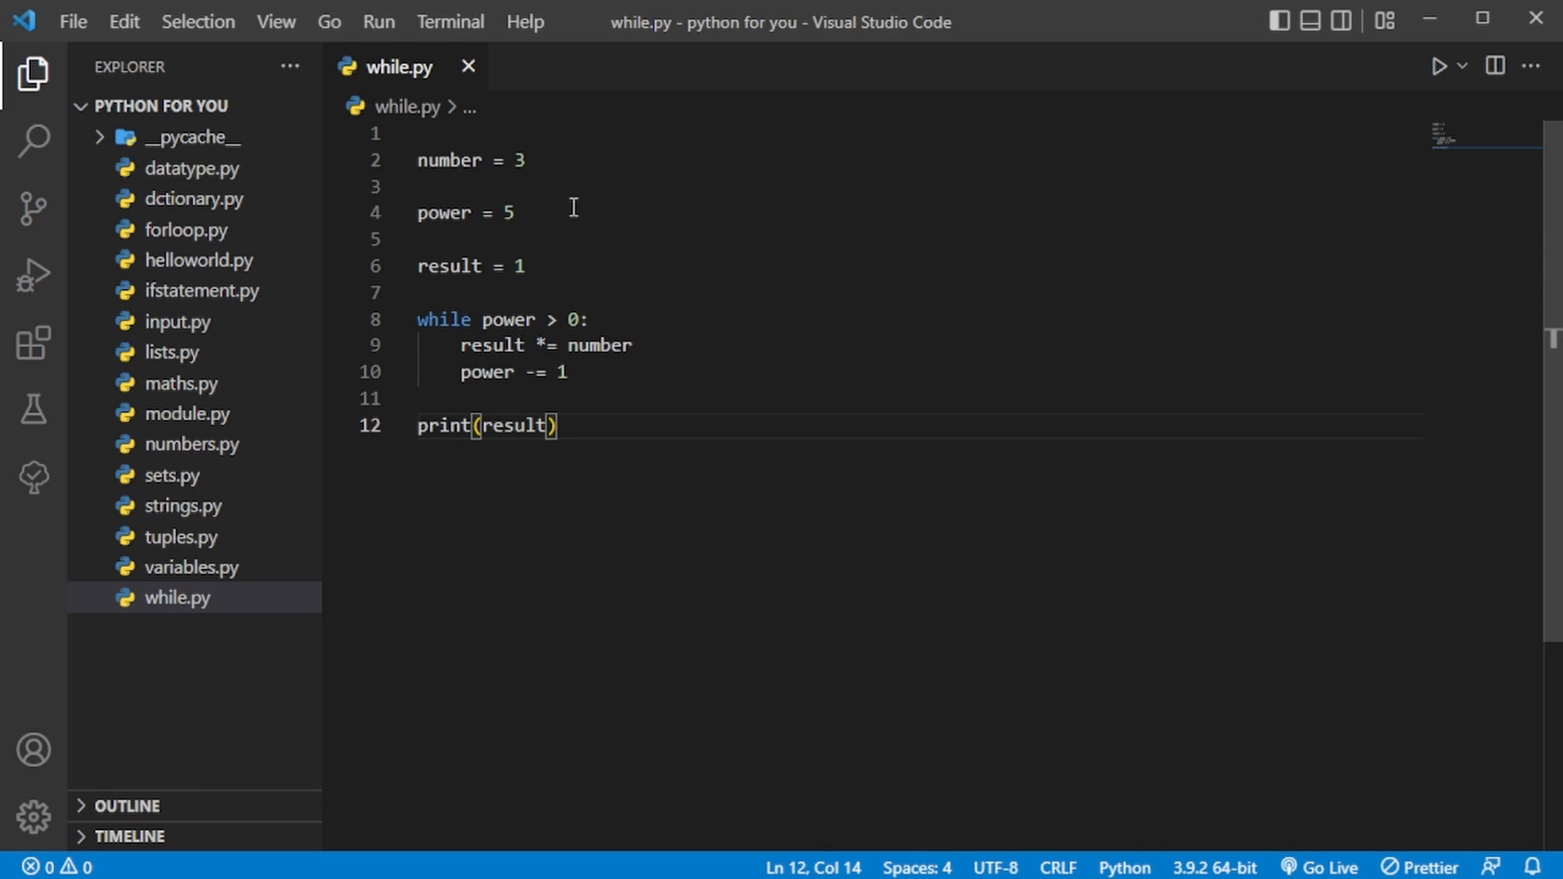
{"action": "mouse_move", "coordinate": [612, 270]}
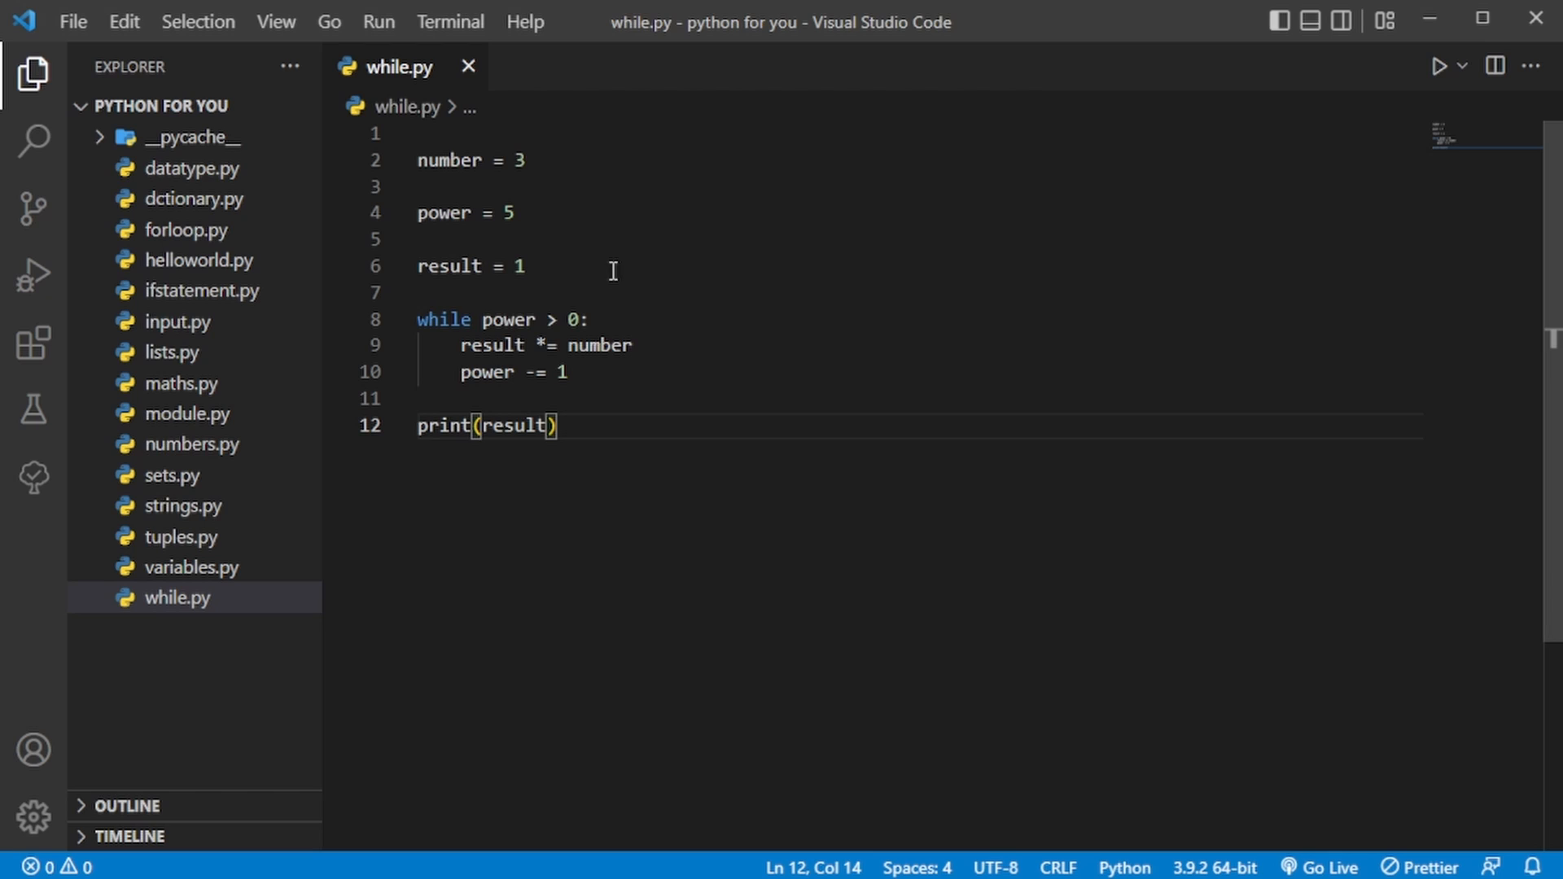
{"action": "mouse_move", "coordinate": [634, 353]}
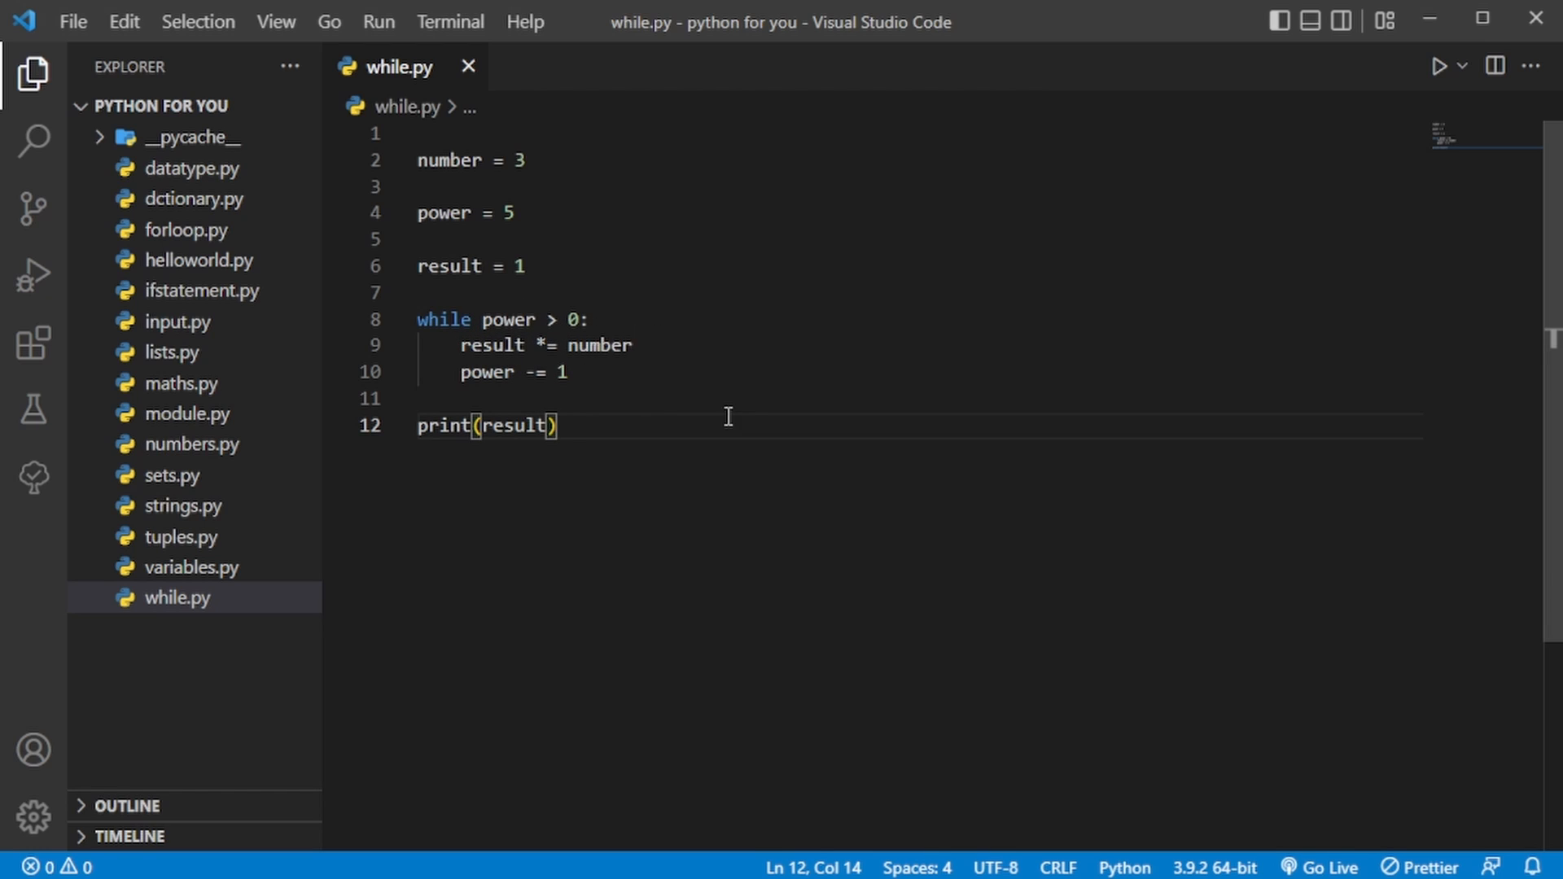
Step: Run while.py so the terminal prints 243 for 3 to the power 5
{"action": "left_click", "coordinate": [1437, 65]}
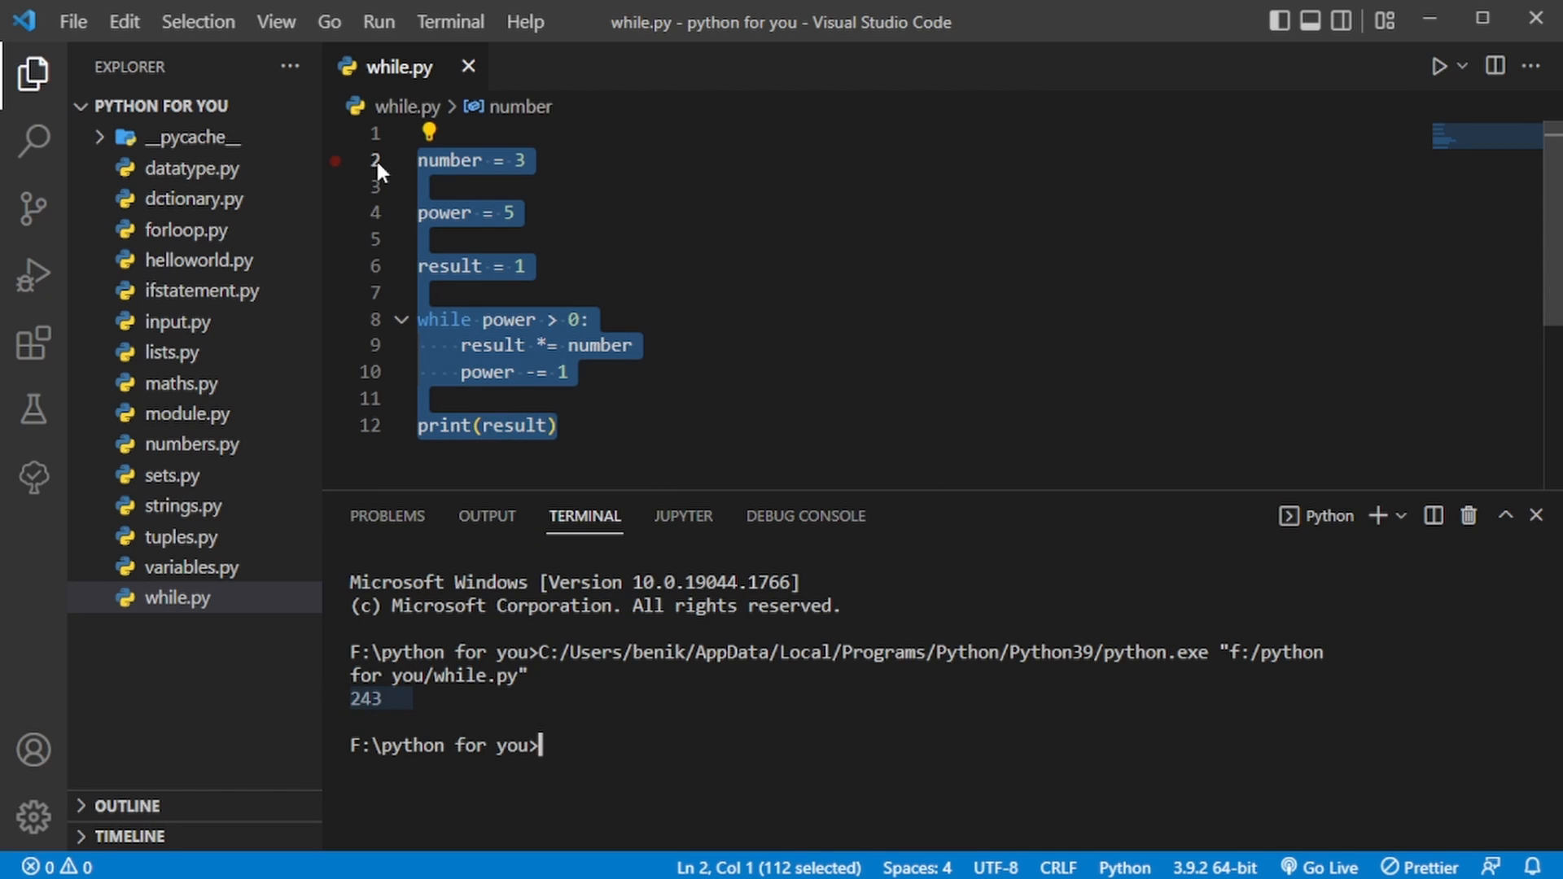
Step: Comment out the power loop lines with Ctrl+/ and add blank lines below them
{"action": "key", "text": "ctrl+/"}
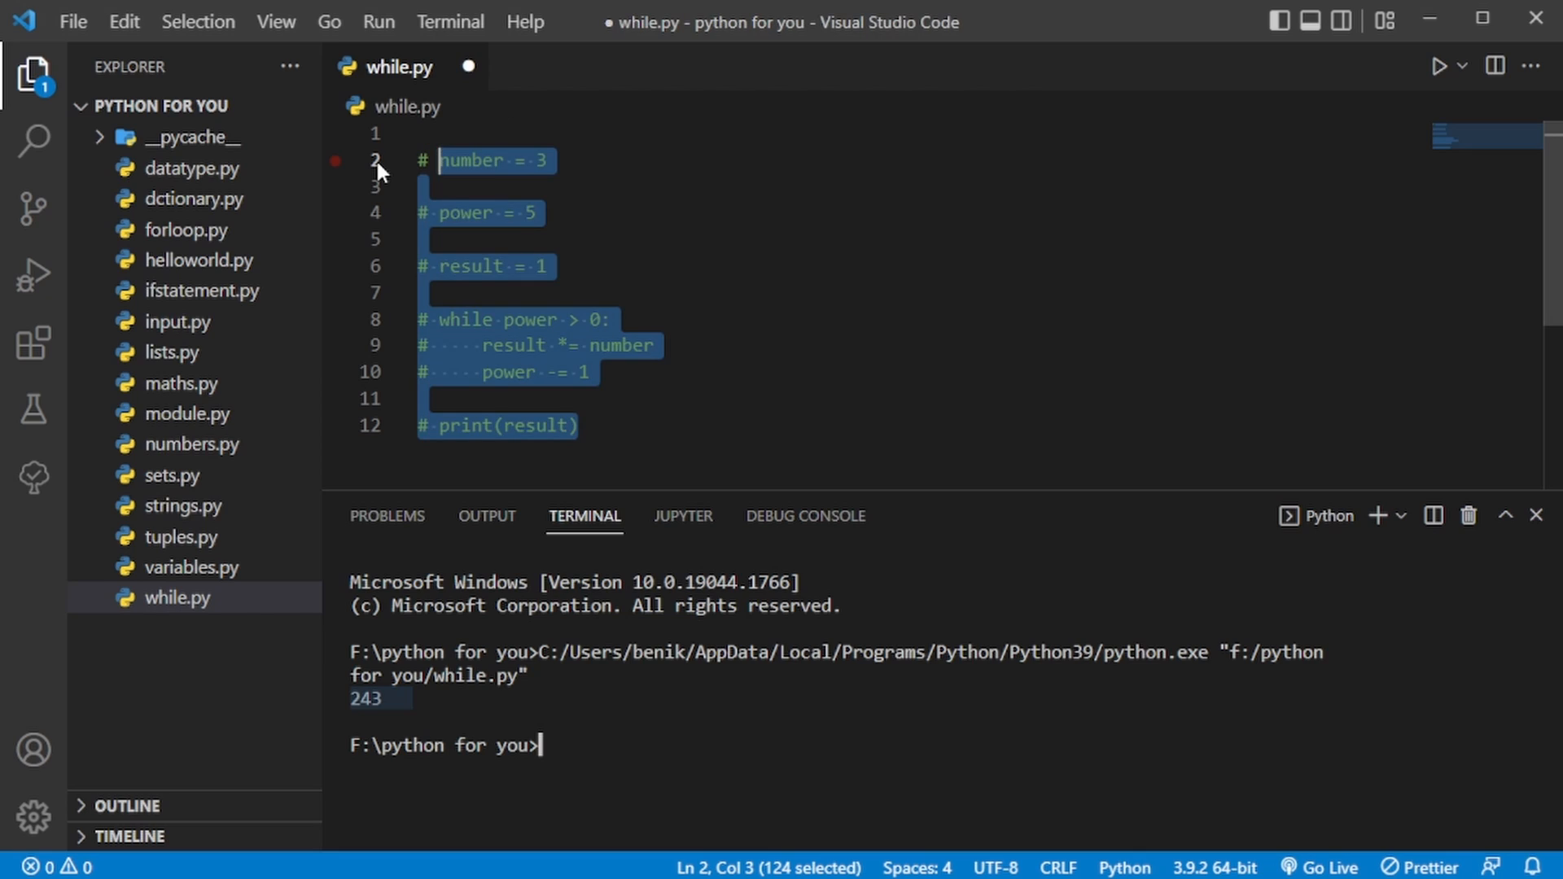
{"action": "left_click", "coordinate": [669, 427]}
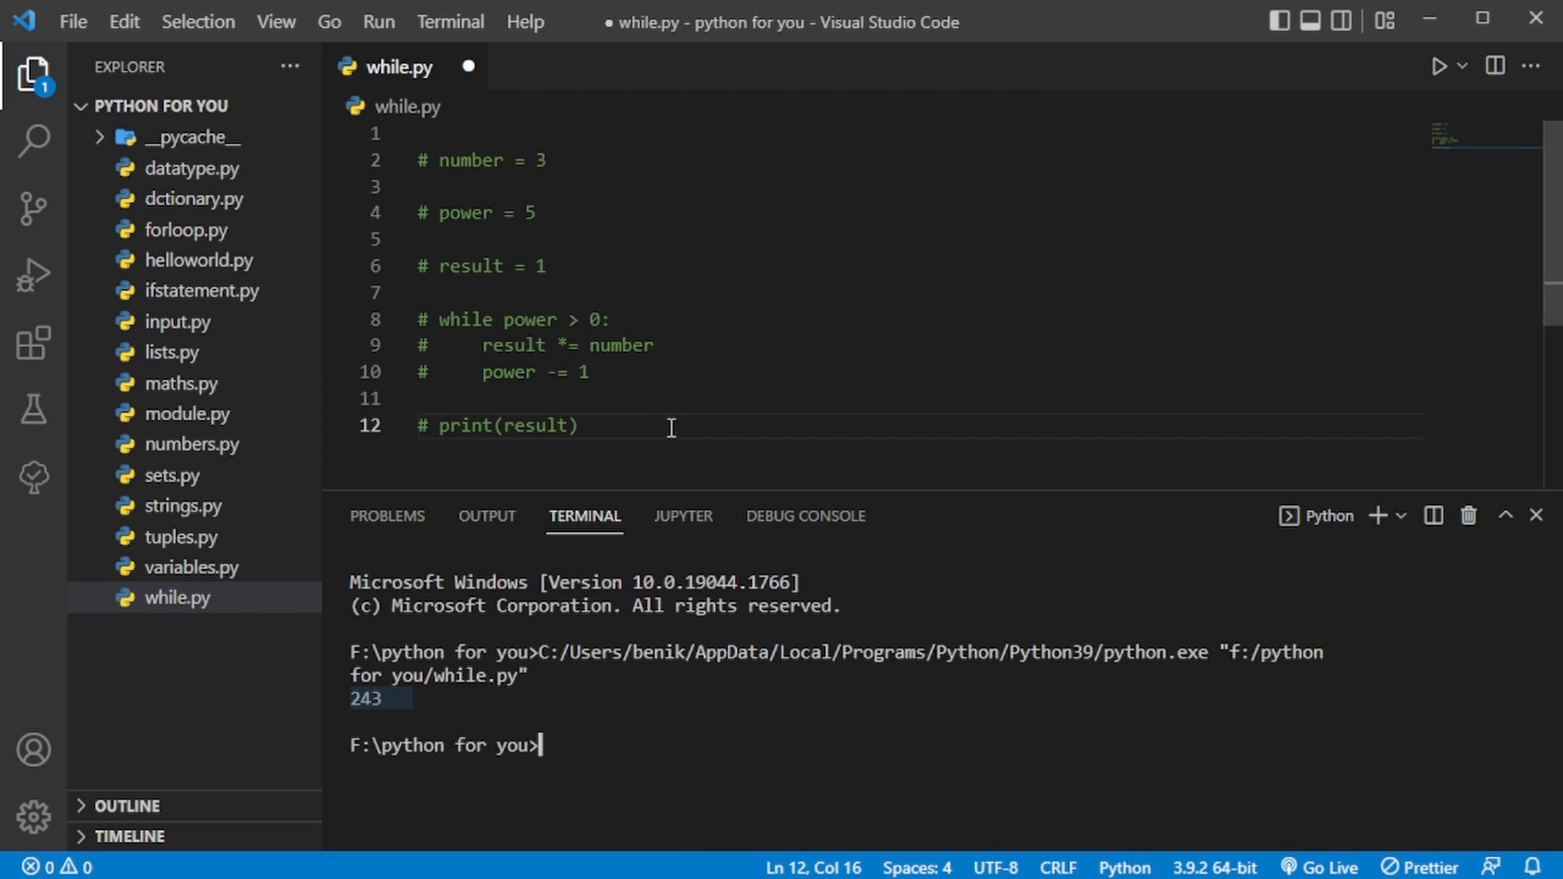
{"action": "key", "text": "enter"}
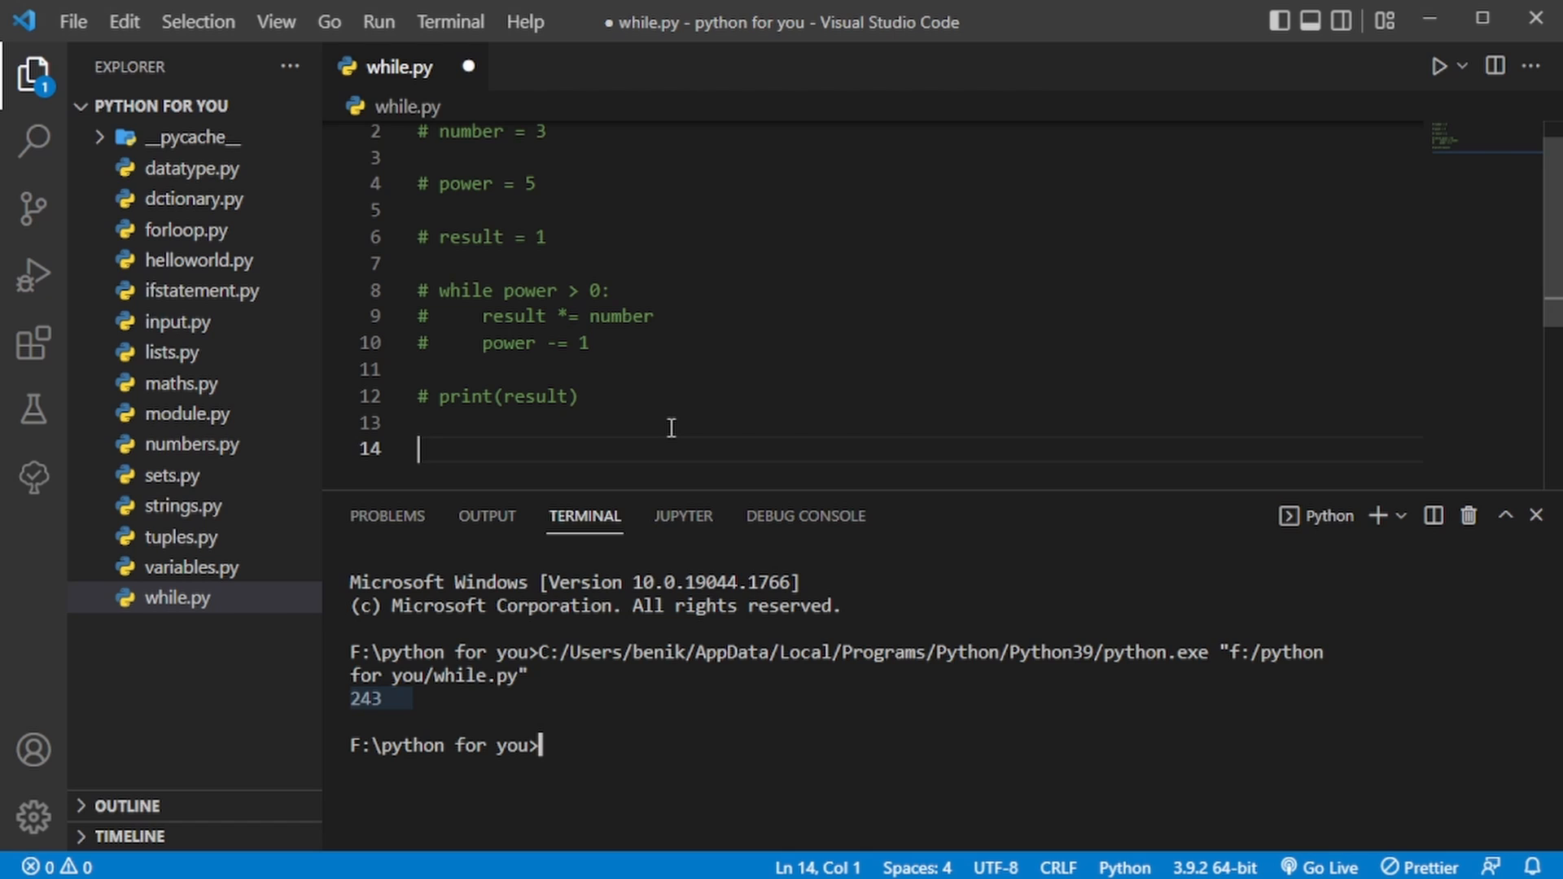
Step: Add number = int(input(...)), count = 1 and a while count <= 10 loop printing number x count
{"action": "type", "text": "number = int(input(\"Enter a number:"}
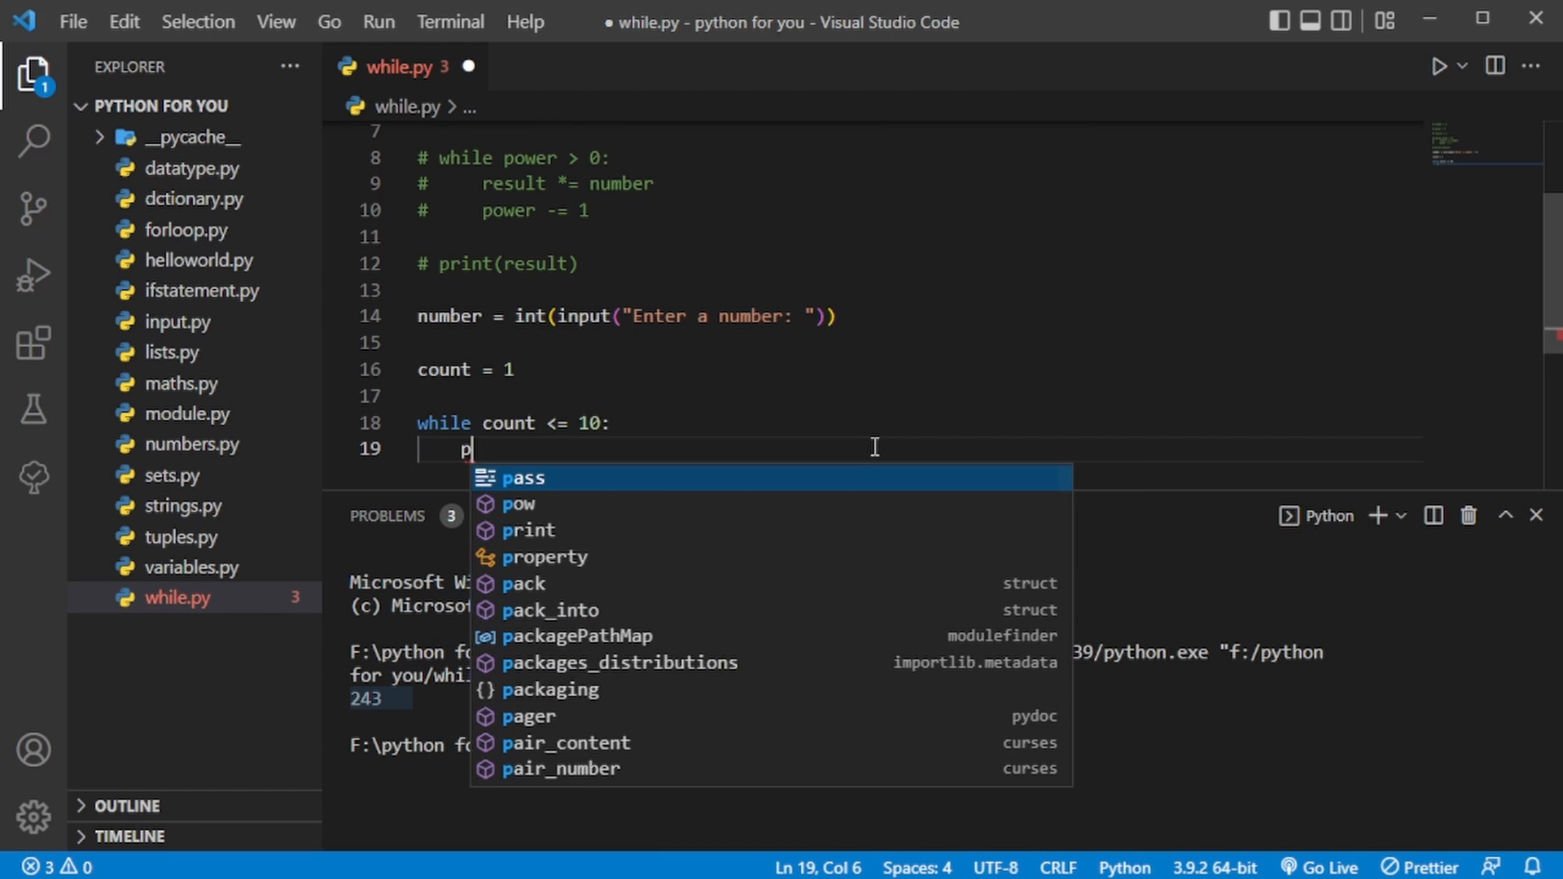
{"action": "type", "text": "roduct = number * coun"}
{"action": "type", "text": "prin"}
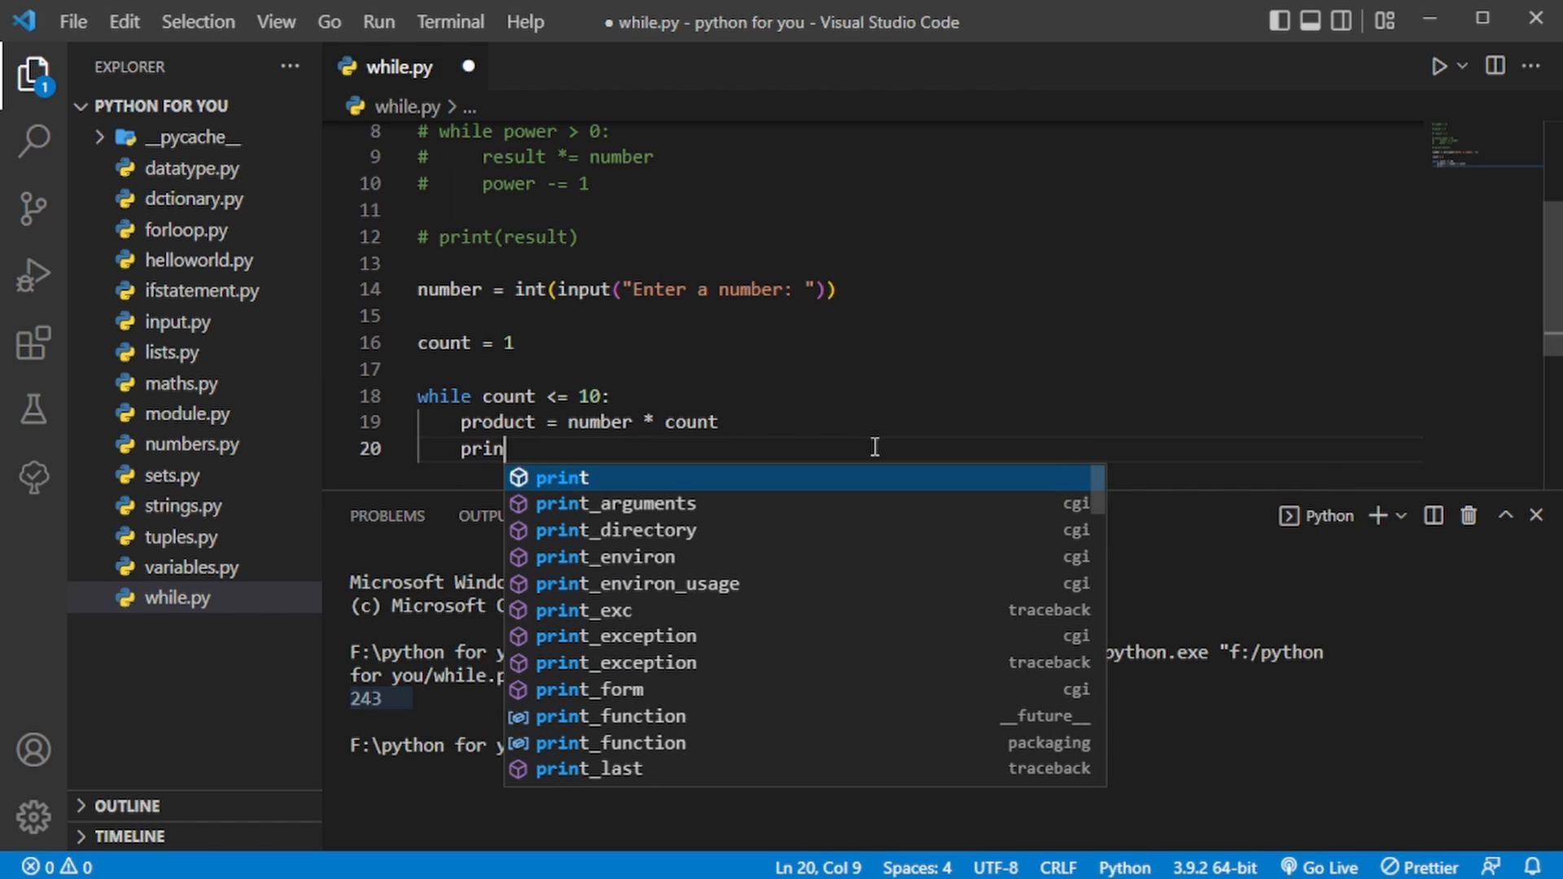
{"action": "type", "text": "t(number, \"x\", count , \"=\", product"}
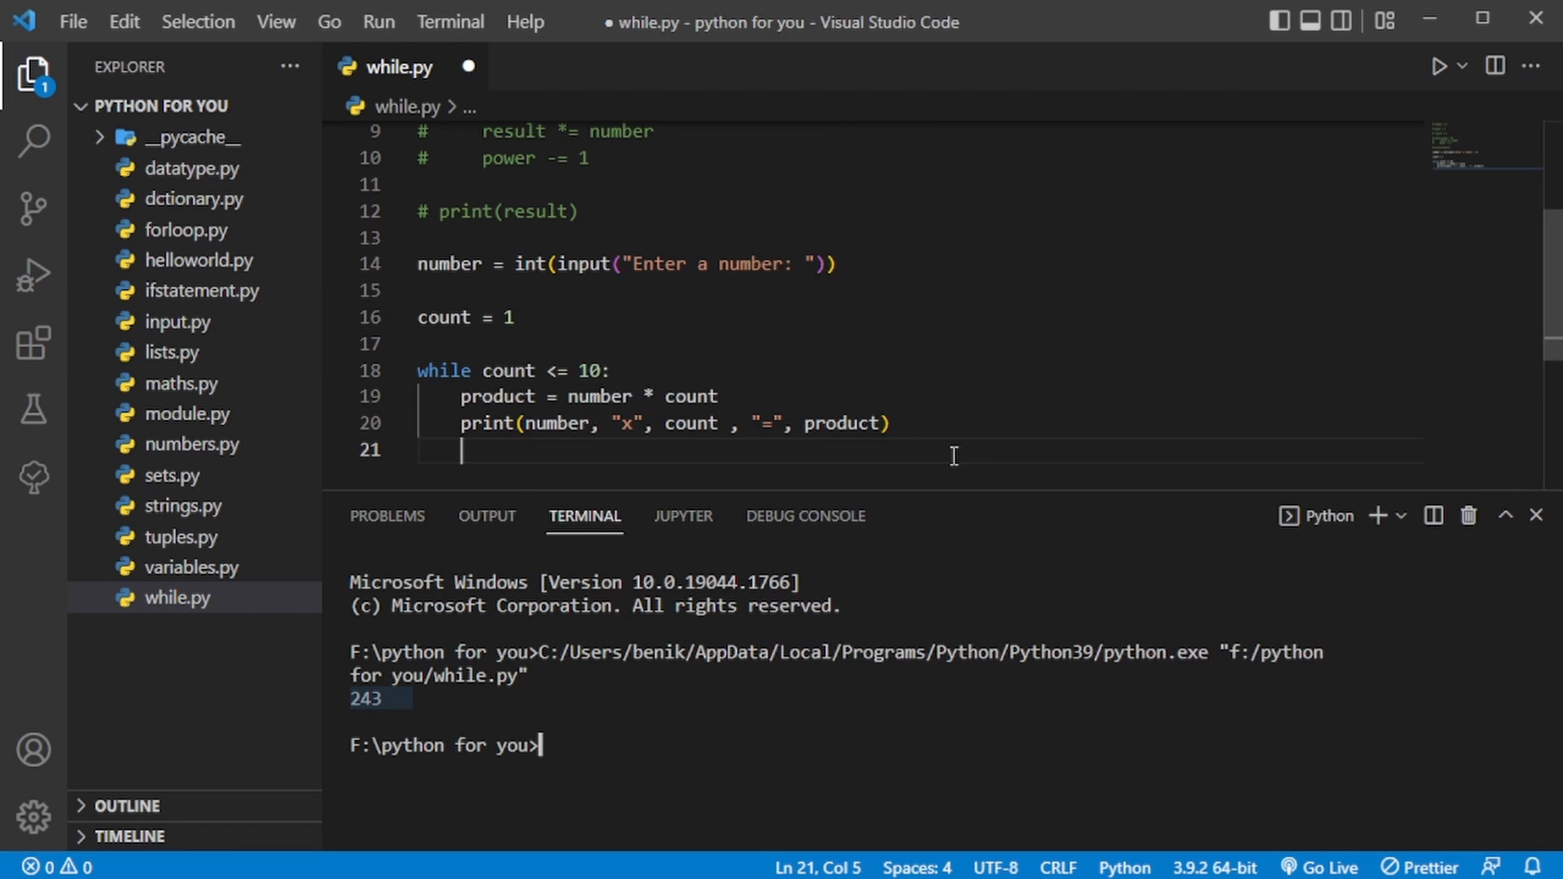
{"action": "type", "text": "count = count + 1"}
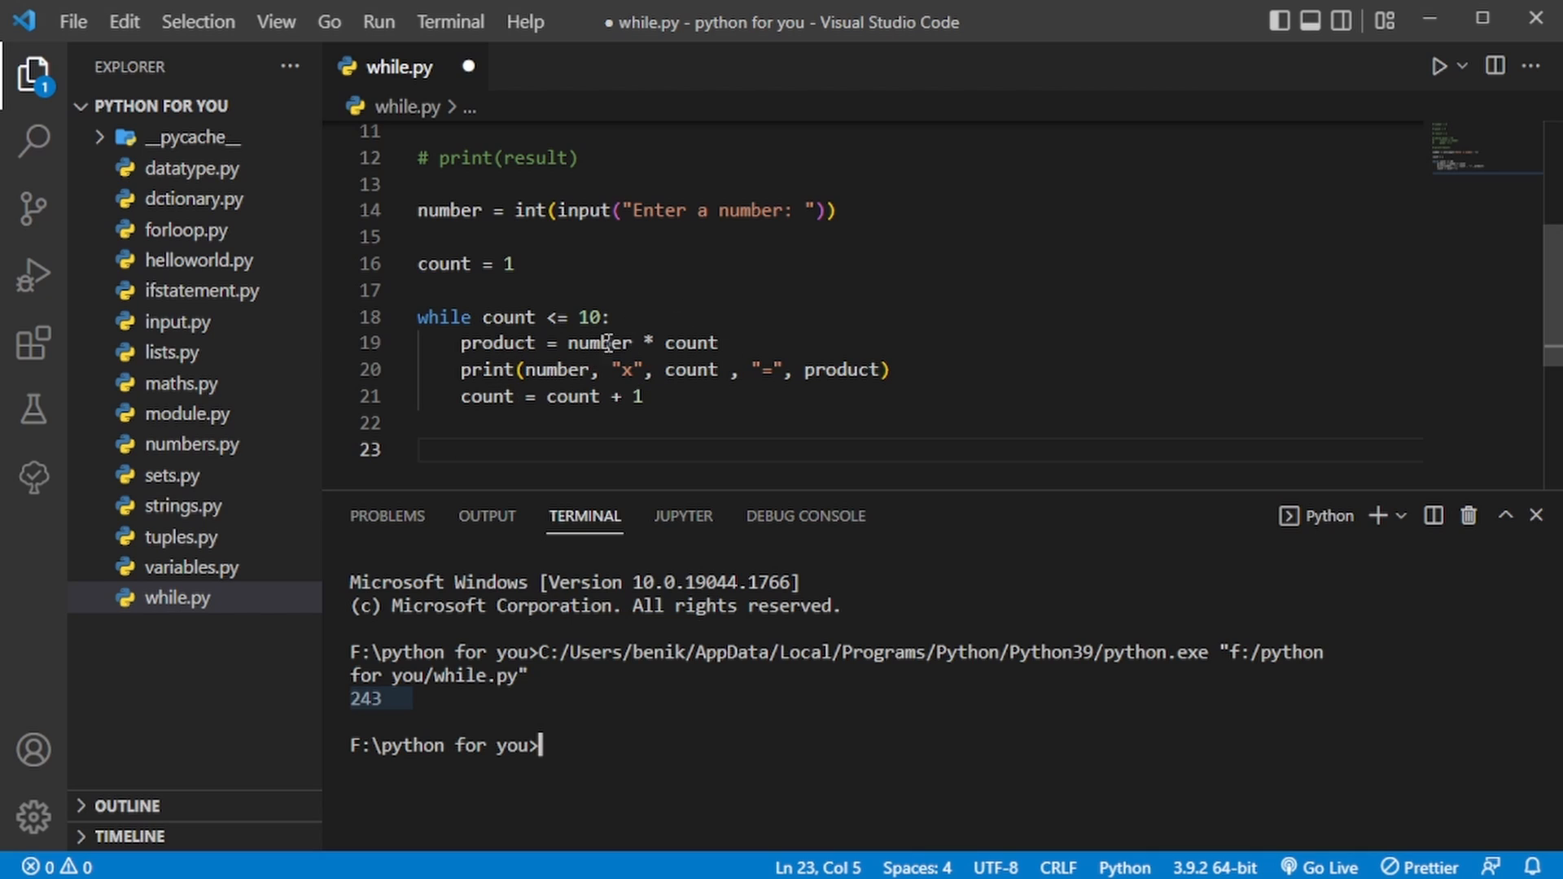
{"action": "mouse_move", "coordinate": [665, 210]}
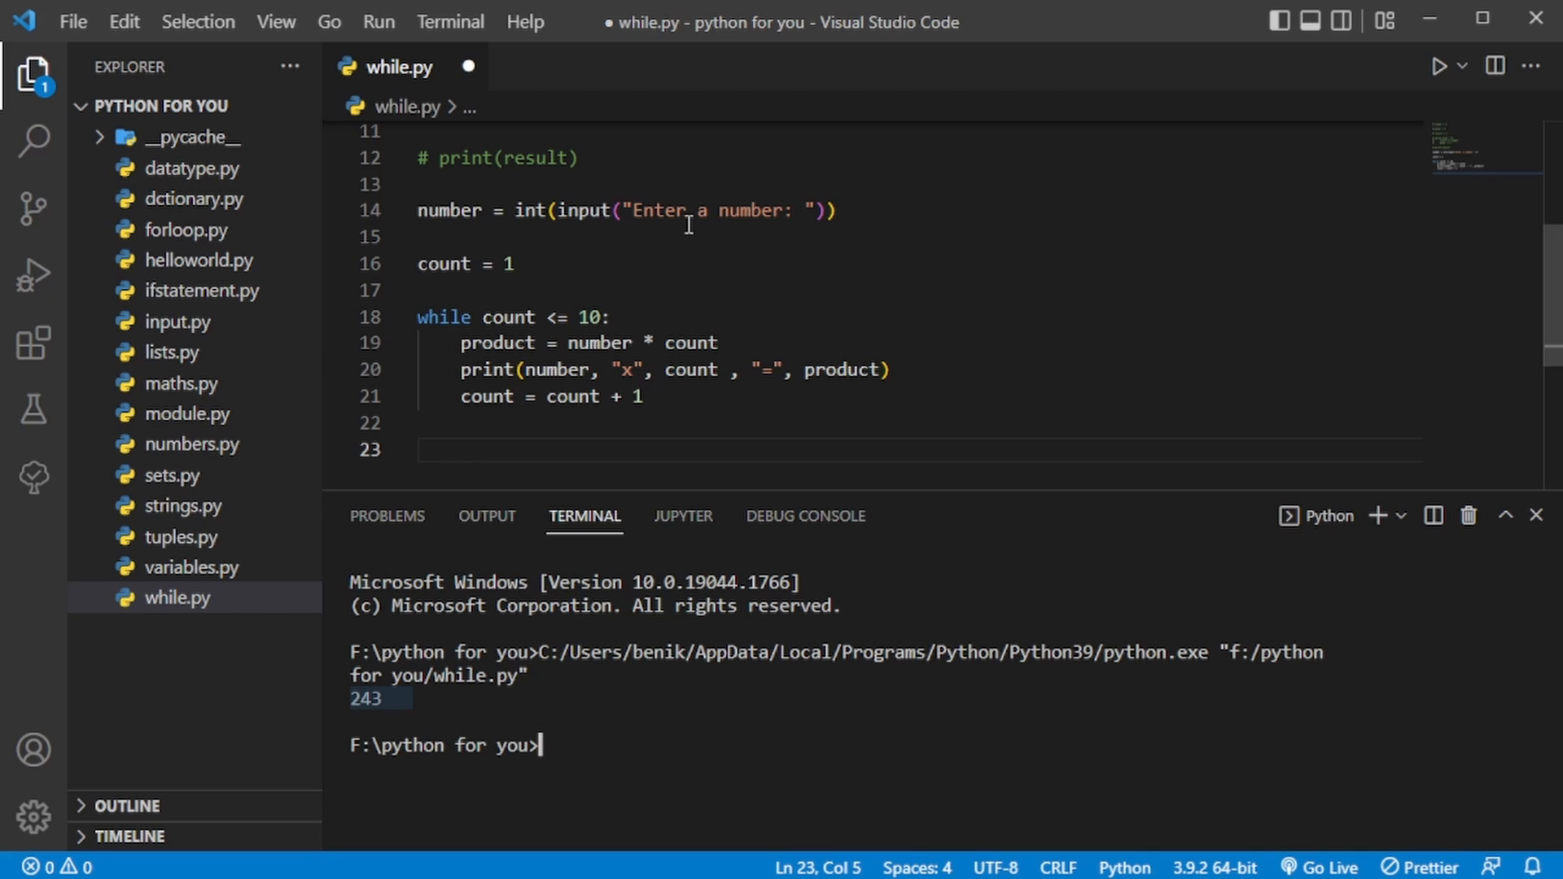
{"action": "mouse_move", "coordinate": [598, 305]}
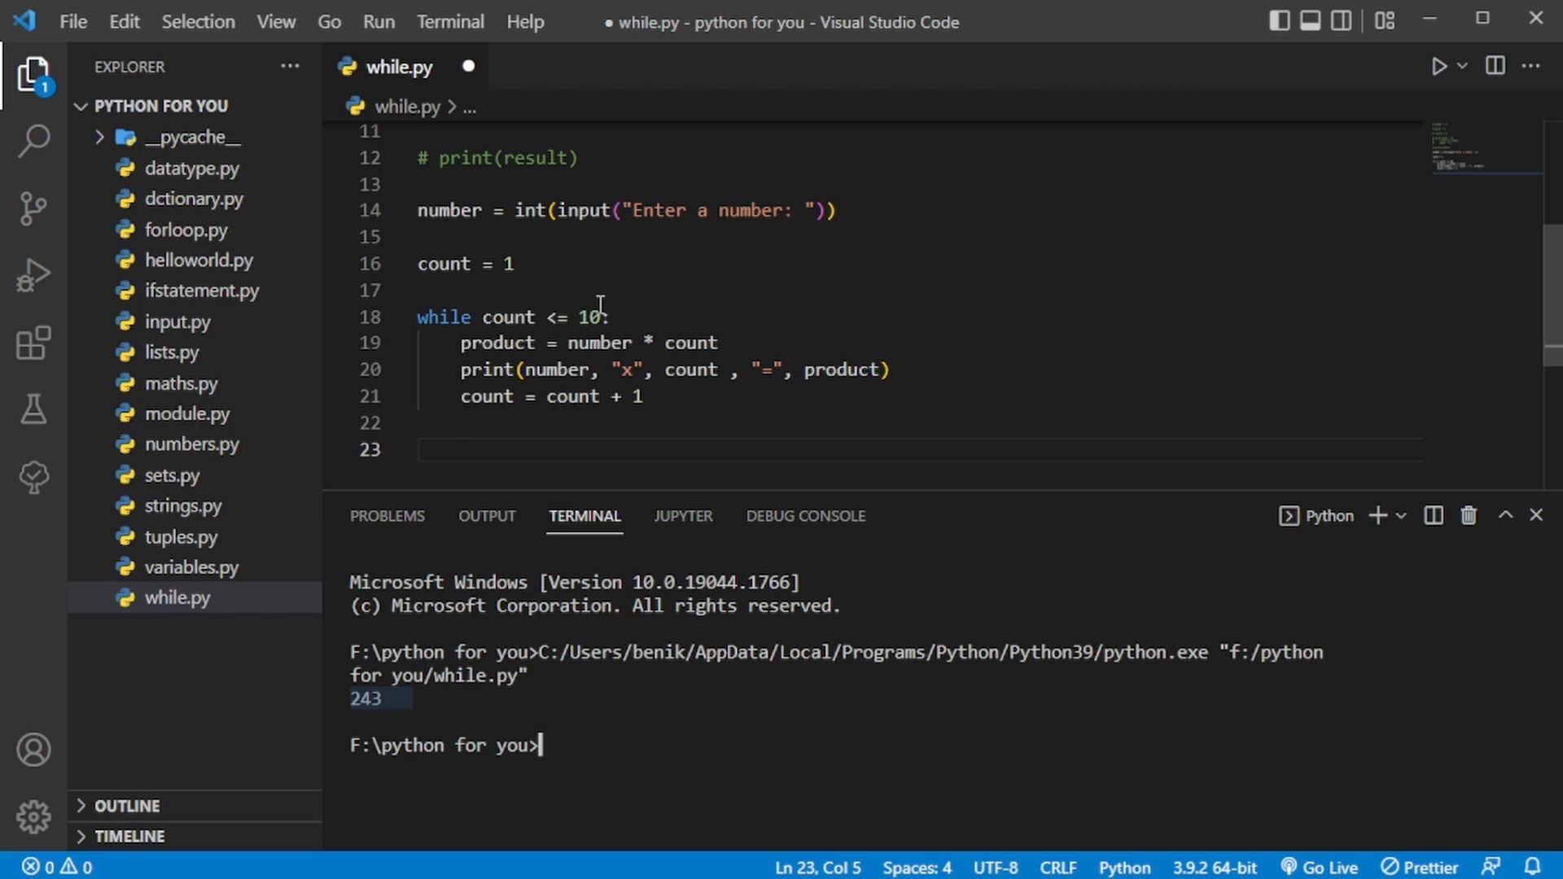
{"action": "mouse_move", "coordinate": [573, 318]}
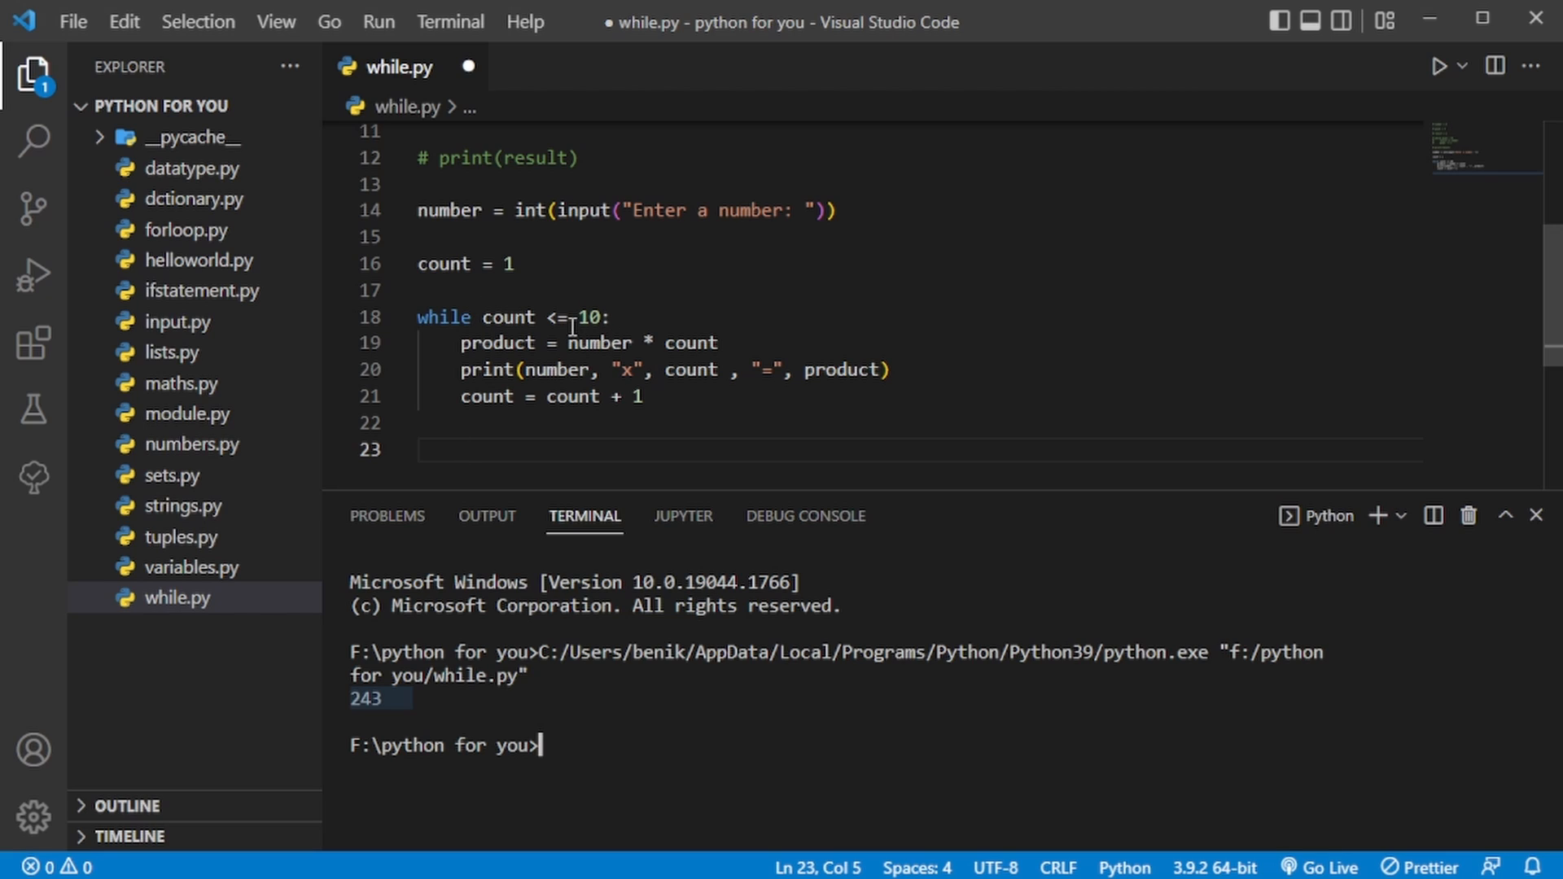
{"action": "mouse_move", "coordinate": [538, 369]}
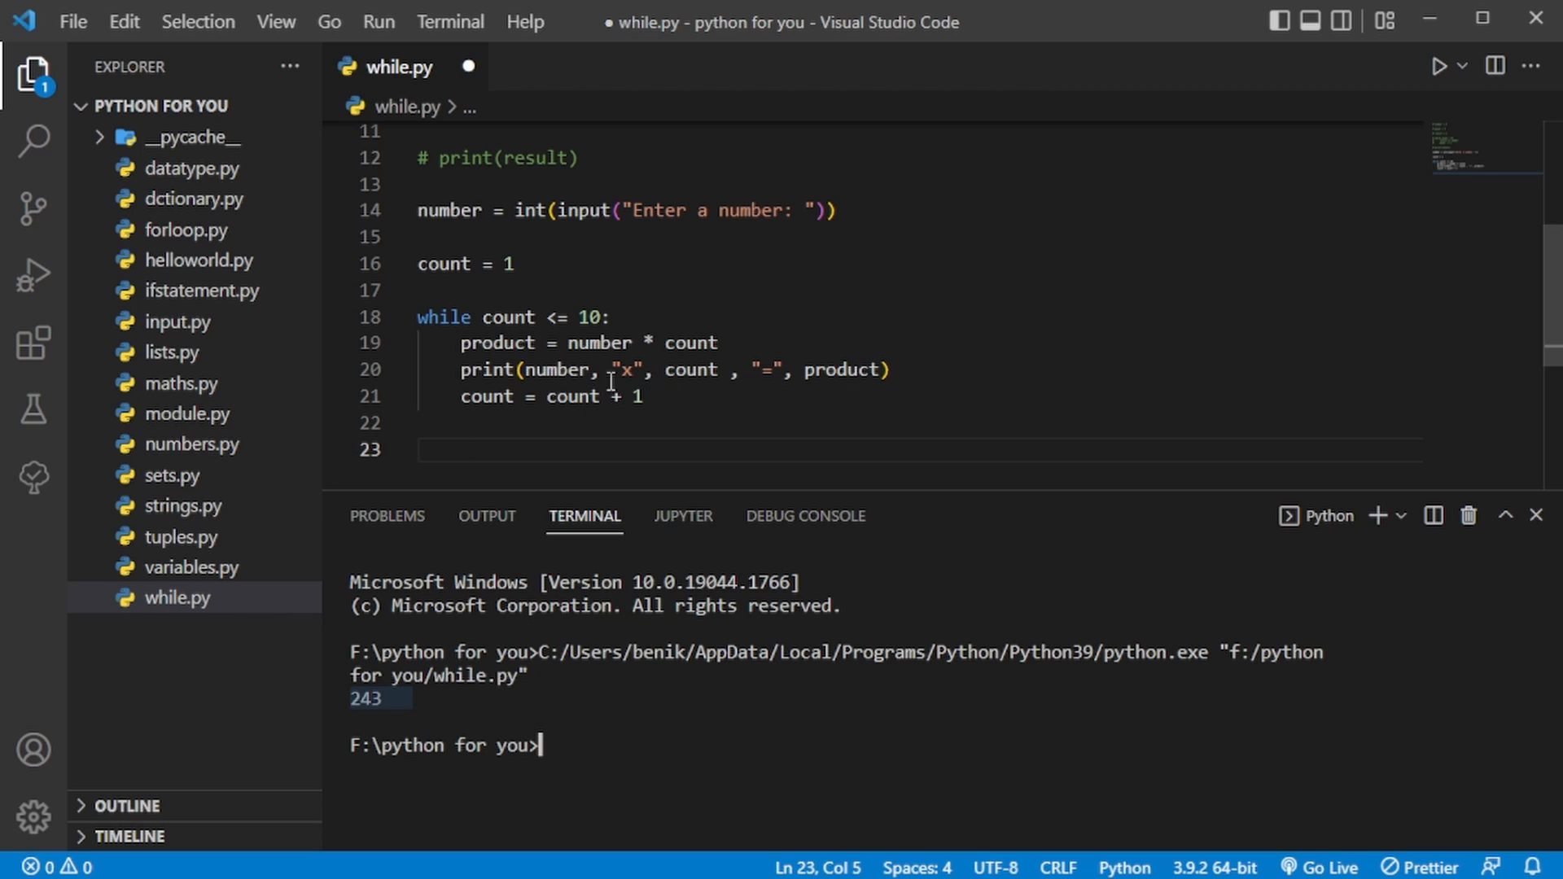
{"action": "mouse_move", "coordinate": [1439, 65]}
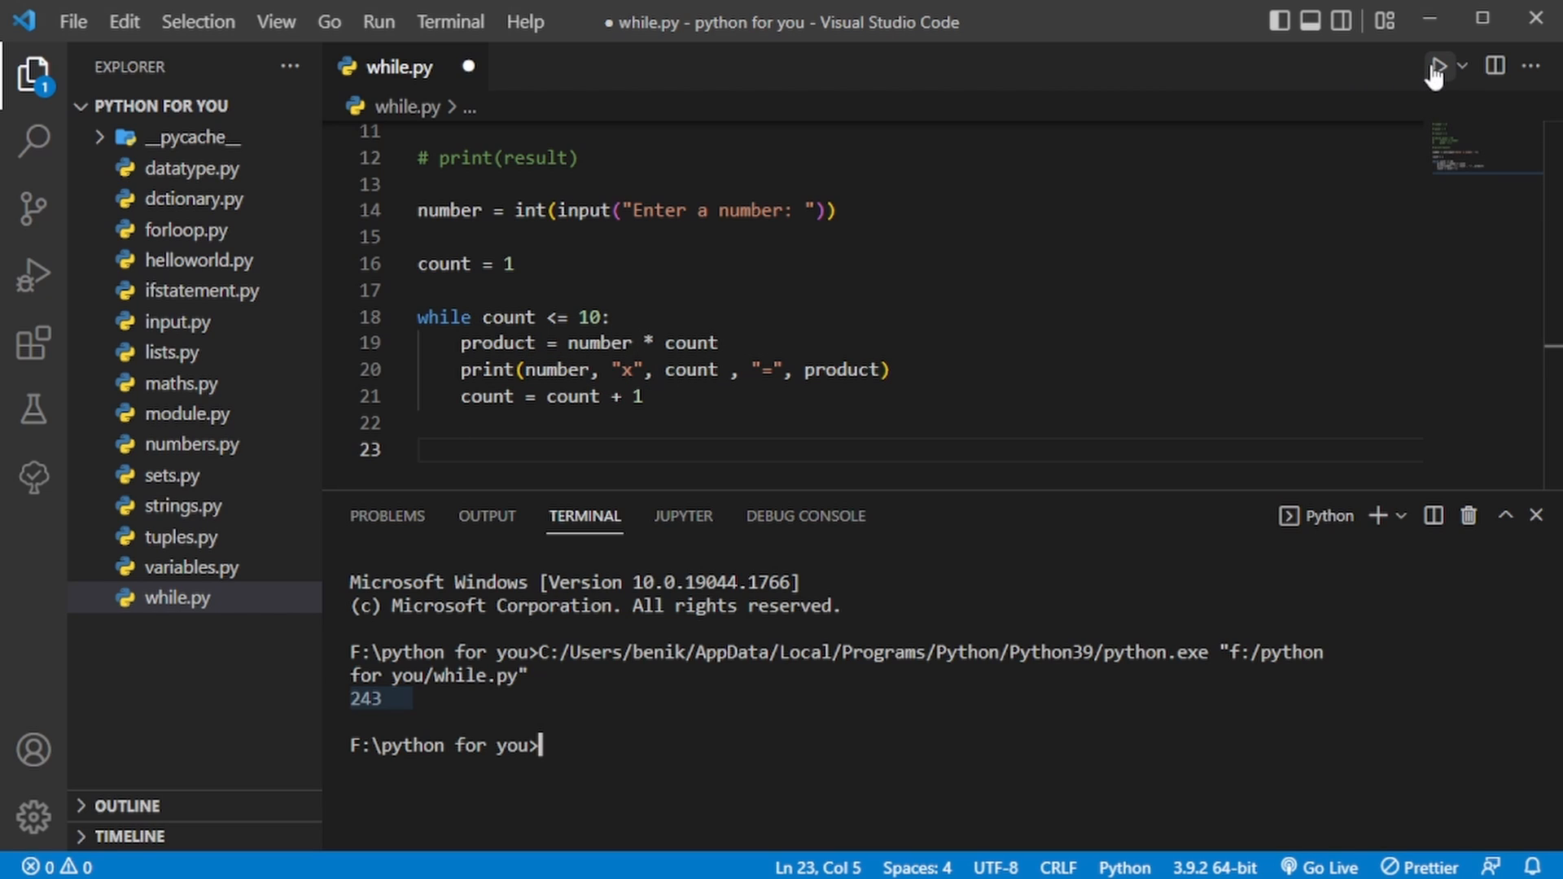
Step: Run while.py and enter 12 to print its multiplication table up to 12 x 10 = 120
{"action": "left_click", "coordinate": [1438, 65]}
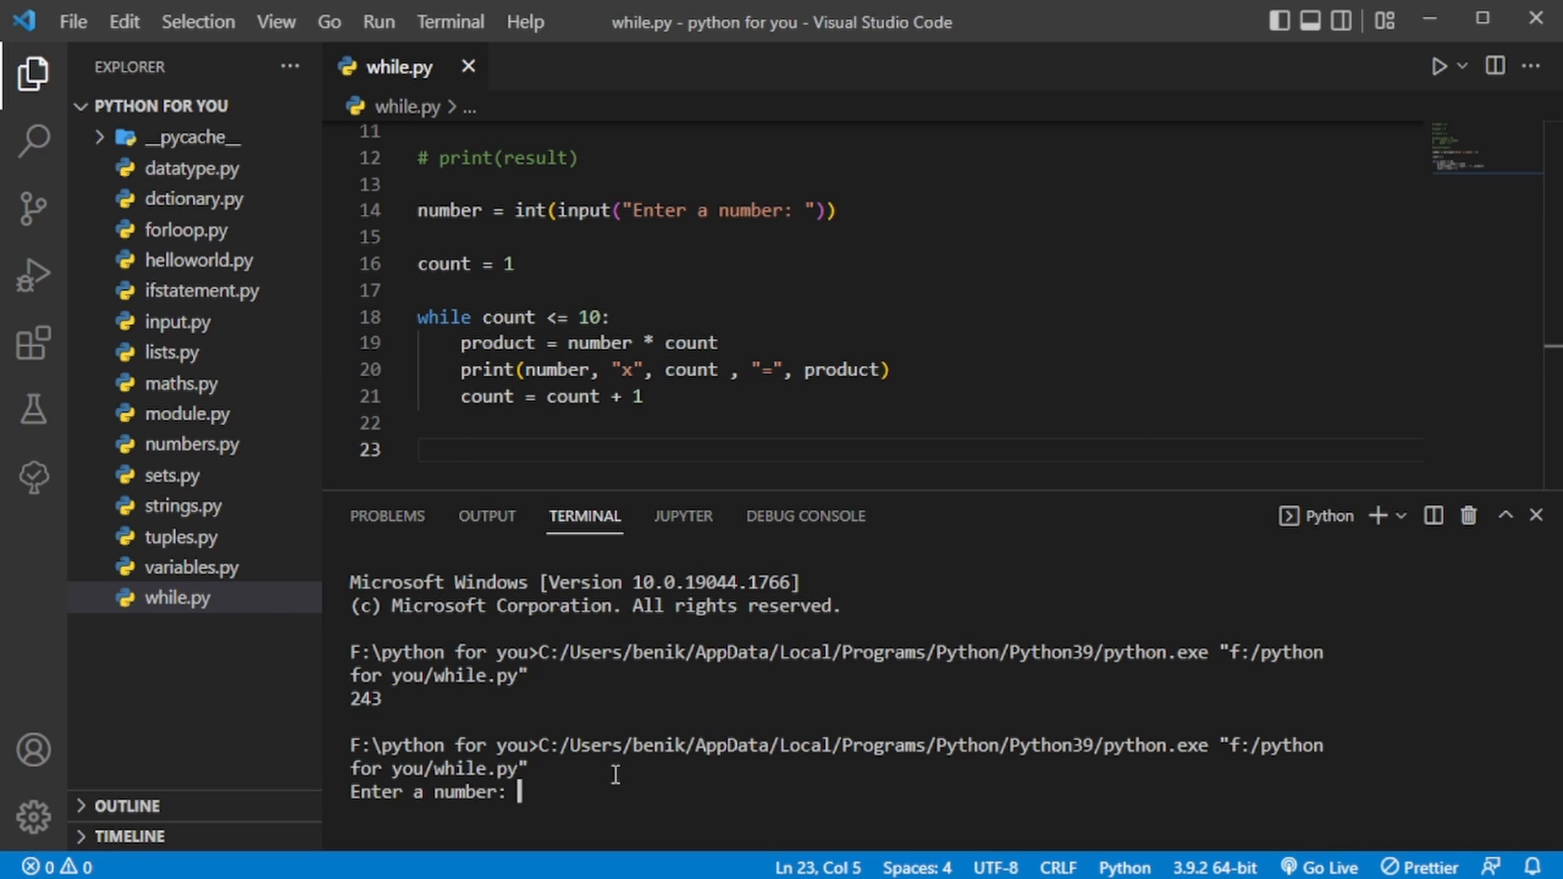
{"action": "type", "text": "12"}
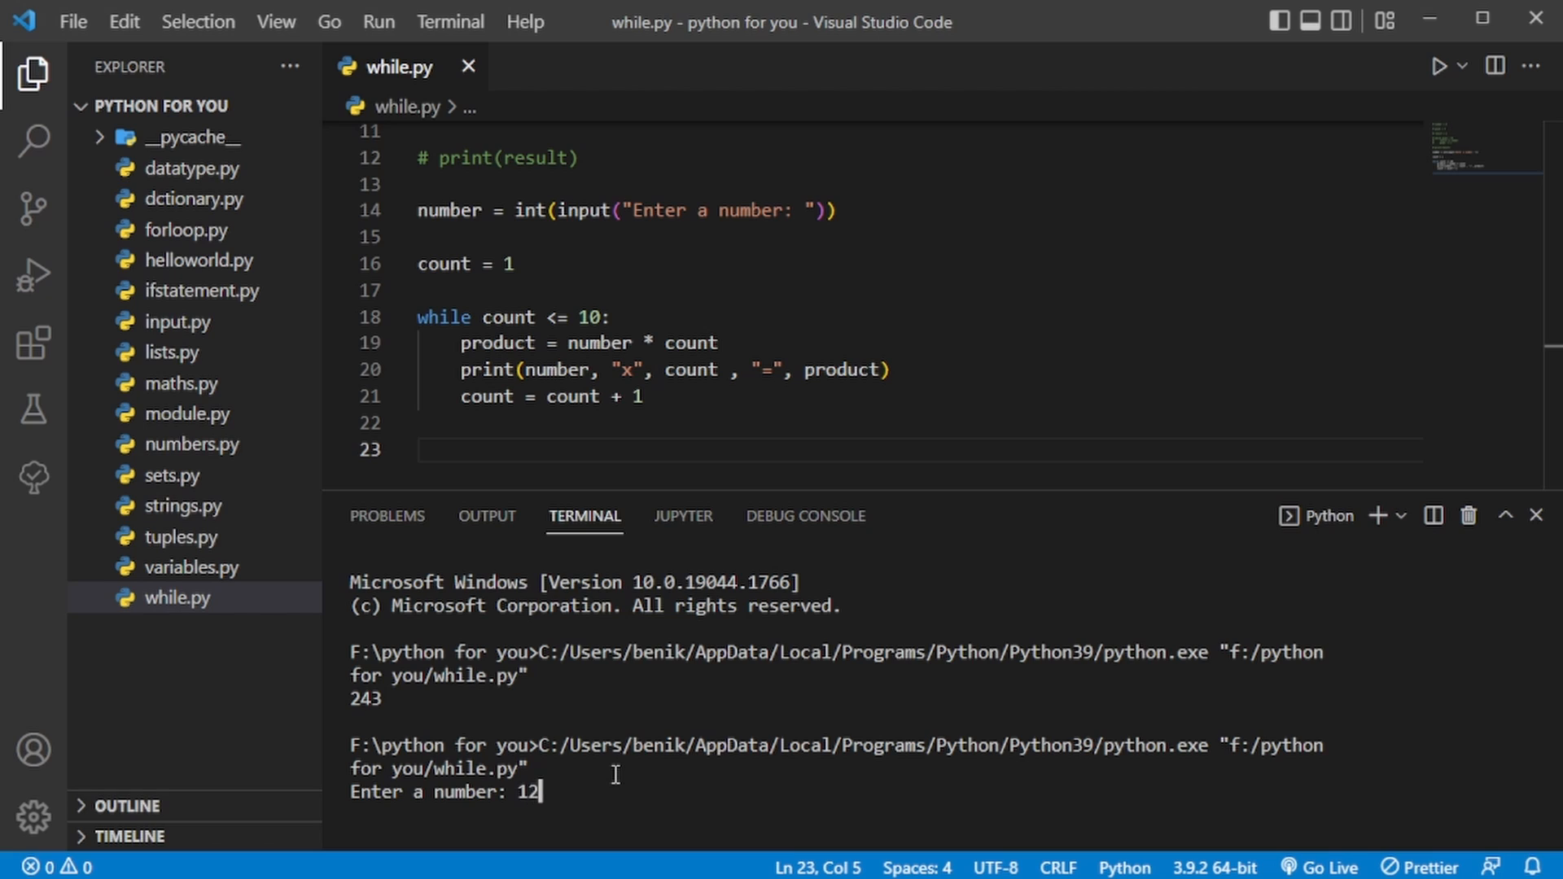
{"action": "key", "text": "Return"}
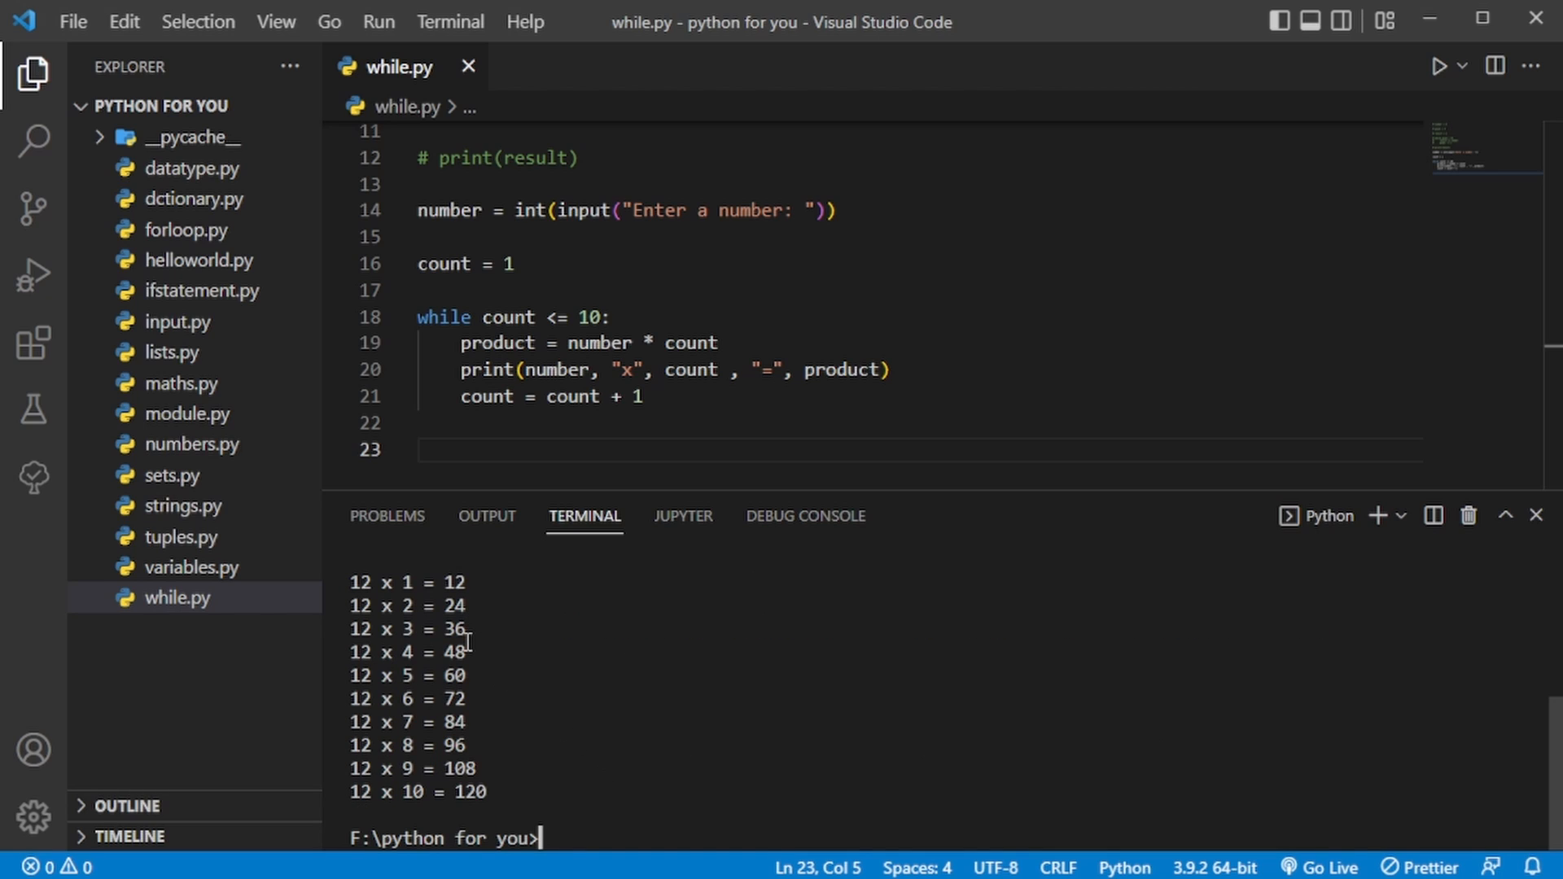
{"action": "mouse_move", "coordinate": [837, 661]}
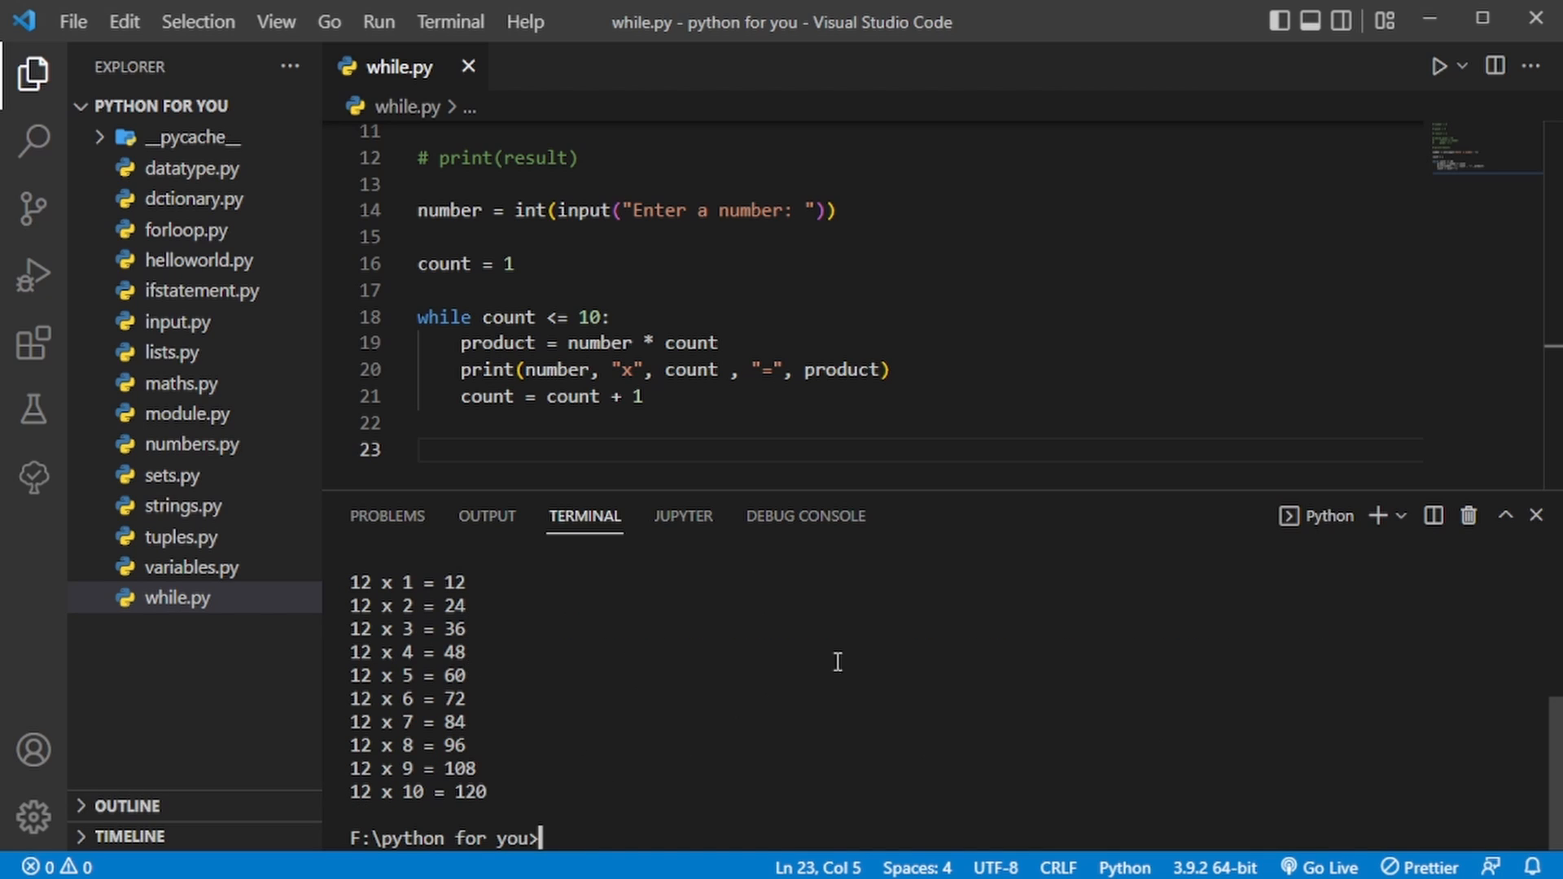
{"action": "mouse_move", "coordinate": [1303, 176]}
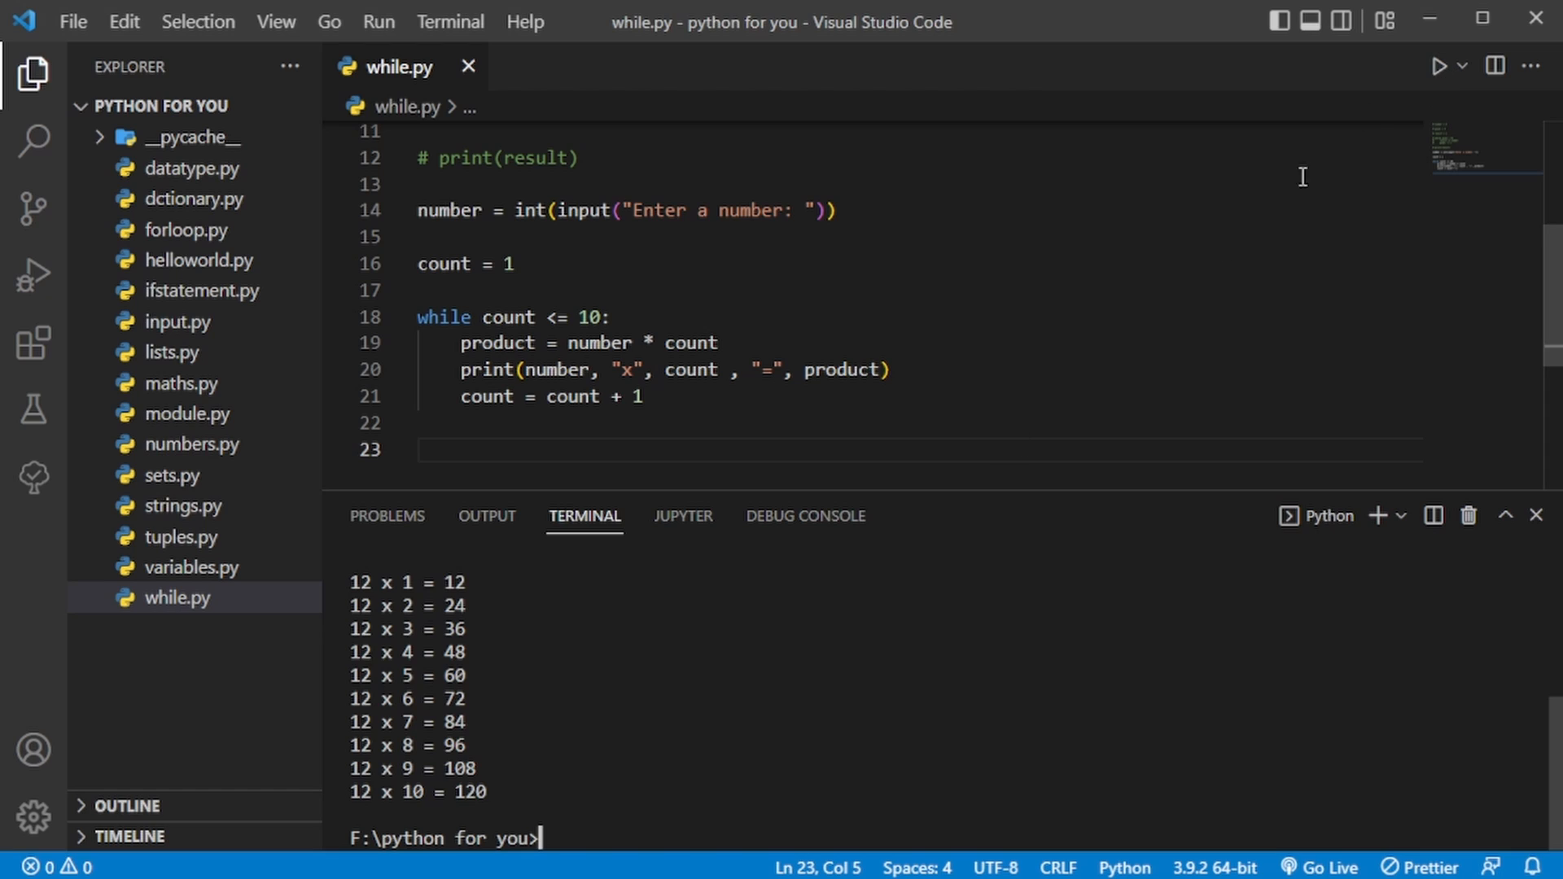
Step: Rerun while.py and enter 2 to print its table up to 2 x 10 = 20
{"action": "left_click", "coordinate": [1438, 65]}
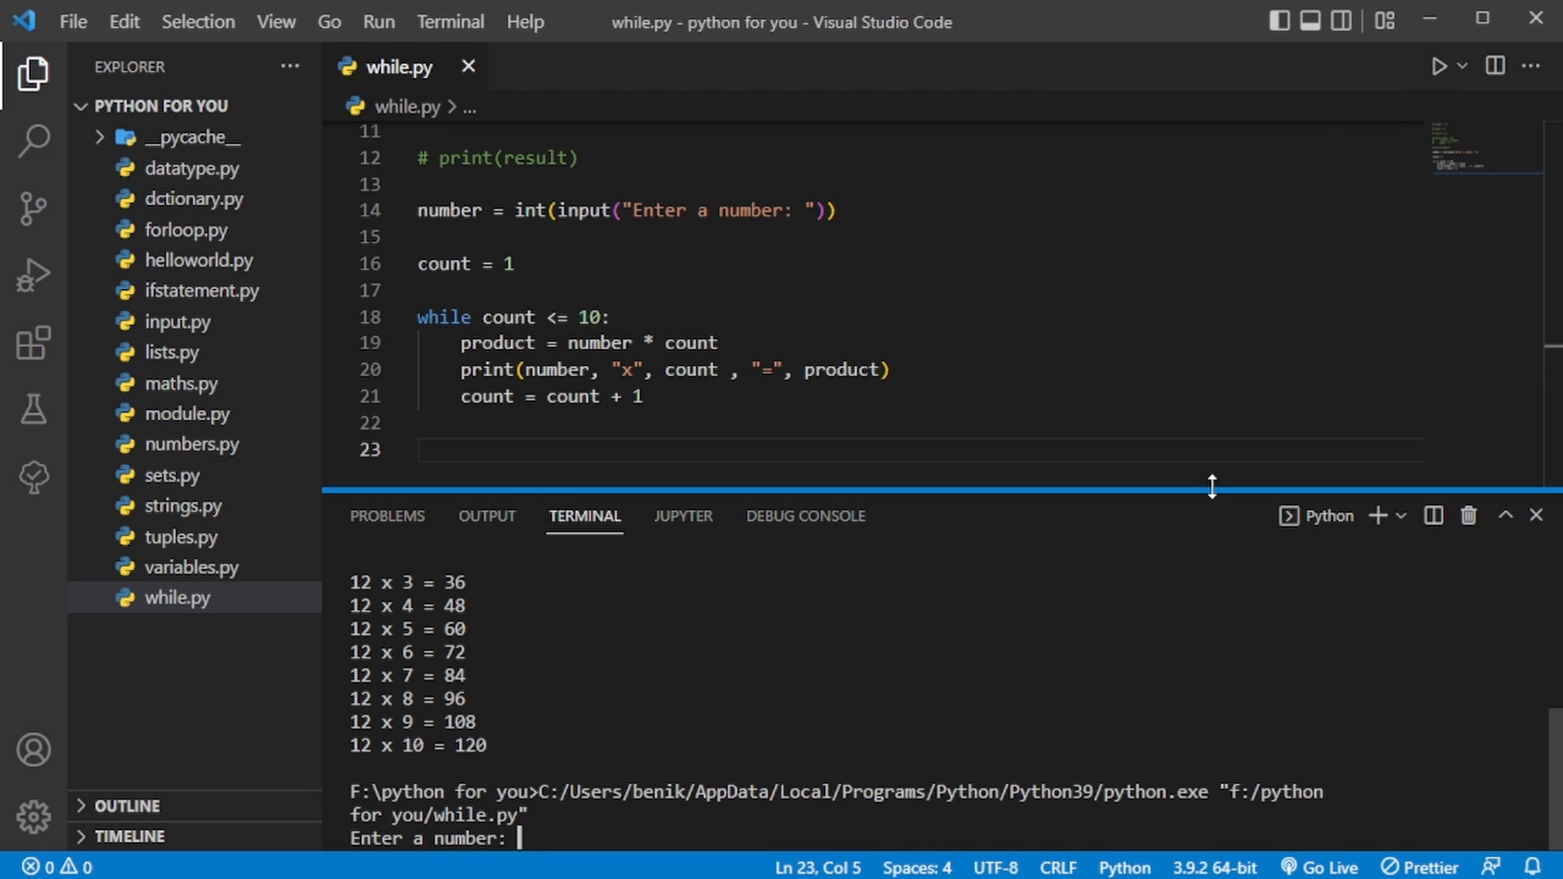
{"action": "type", "text": "2"}
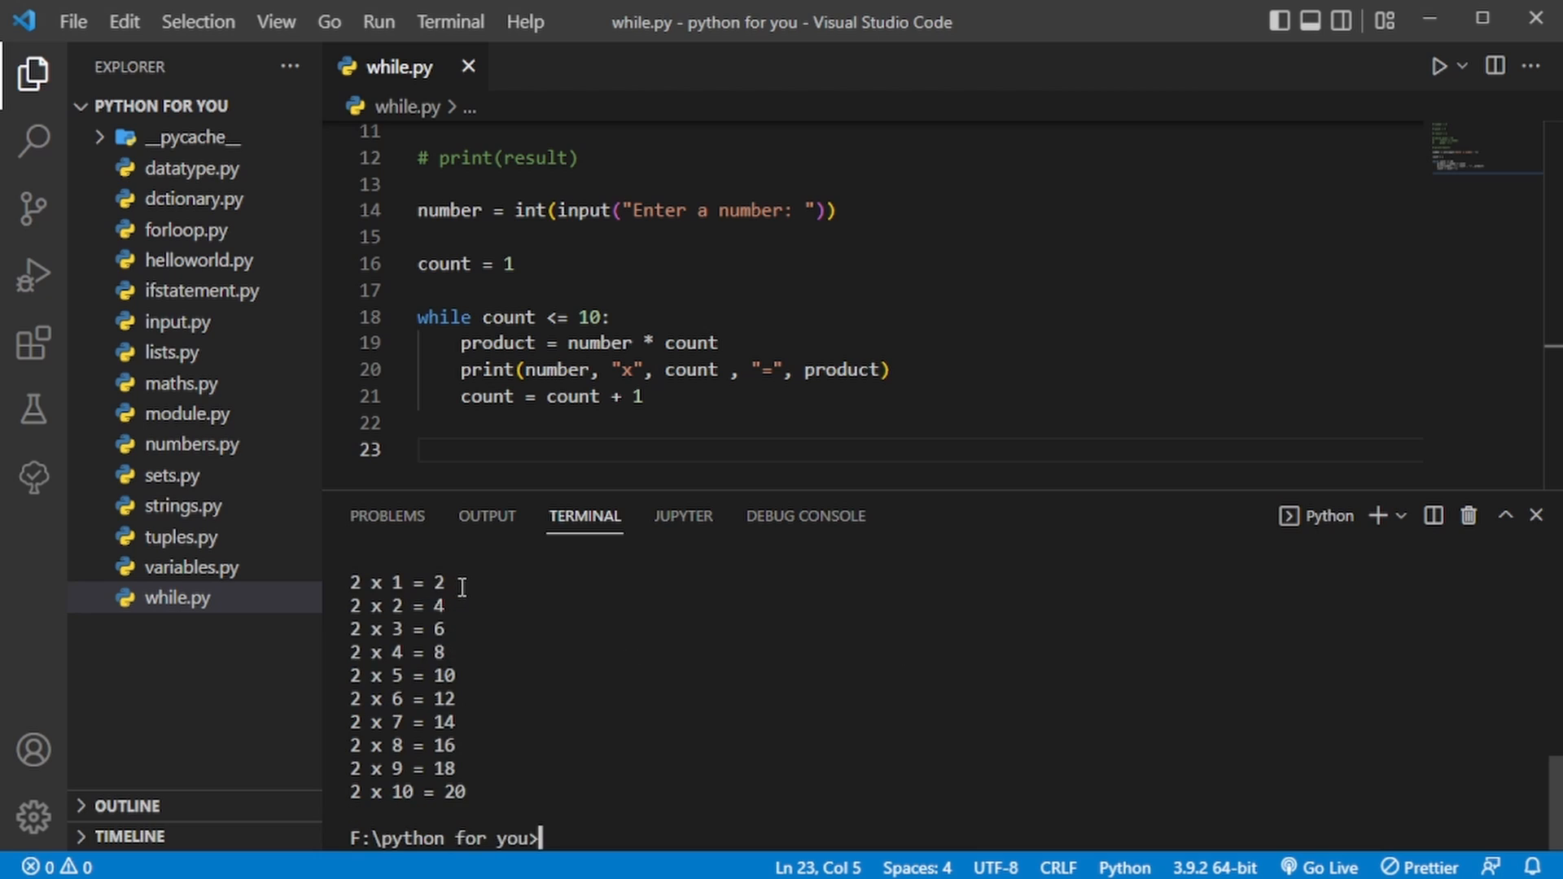
{"action": "mouse_move", "coordinate": [500, 705]}
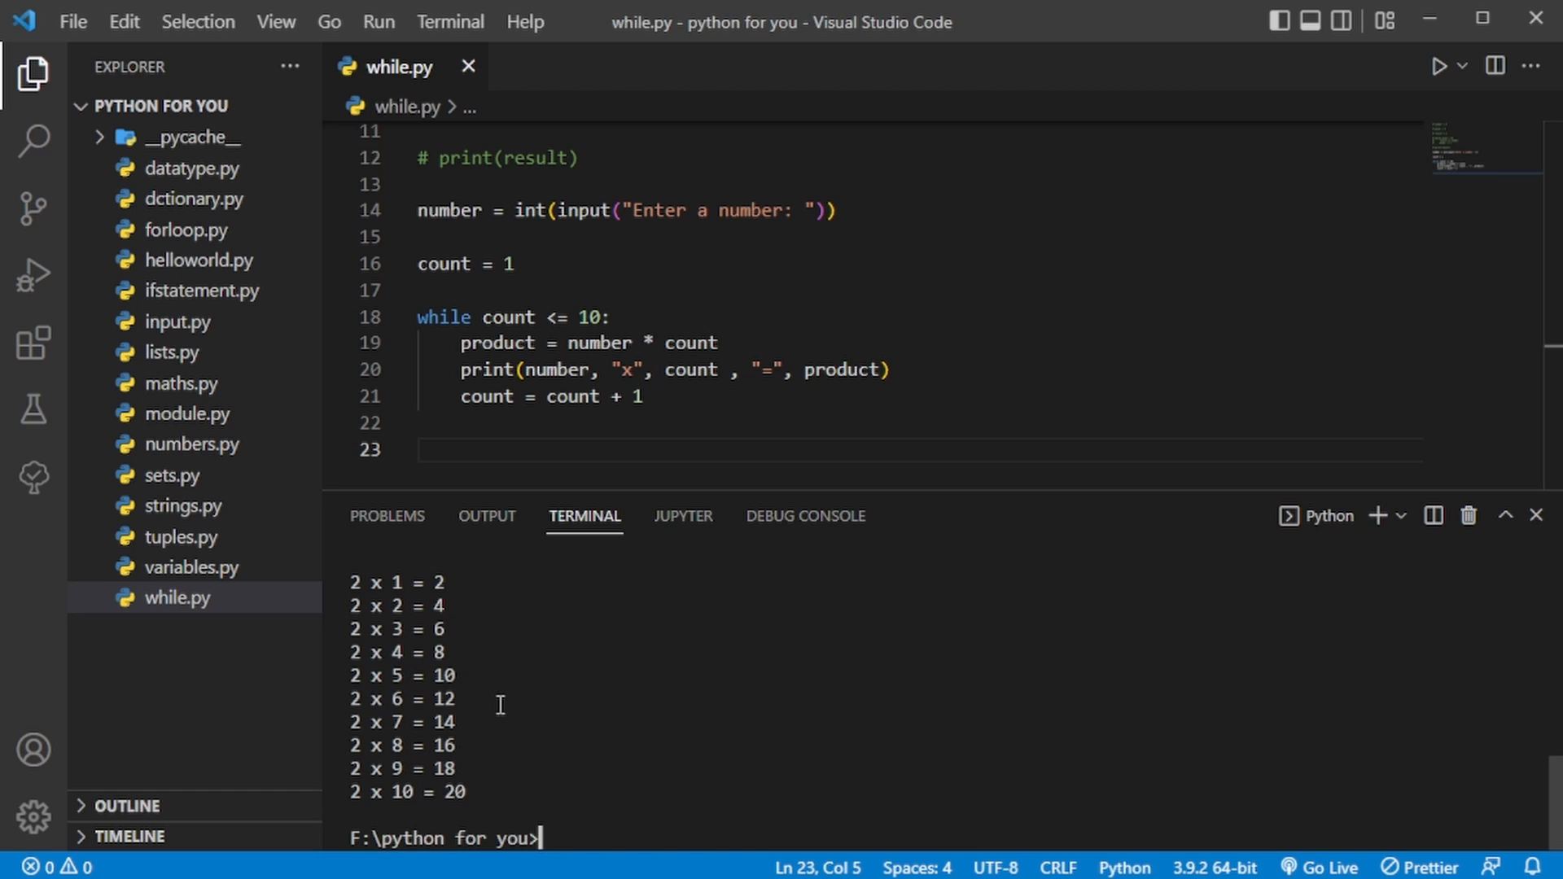
{"action": "mouse_move", "coordinate": [606, 369]}
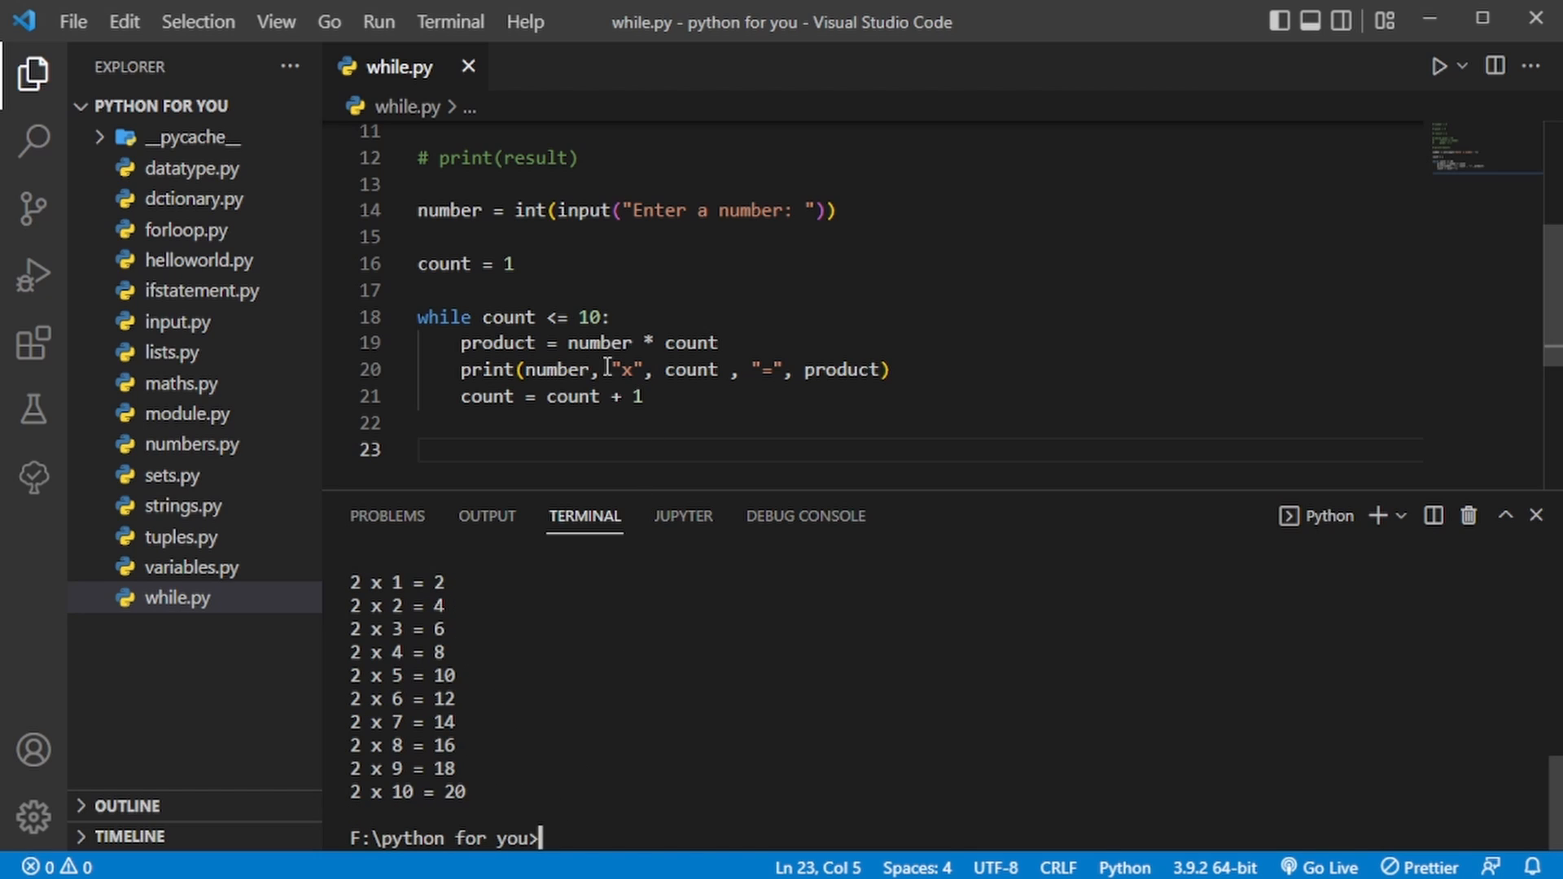